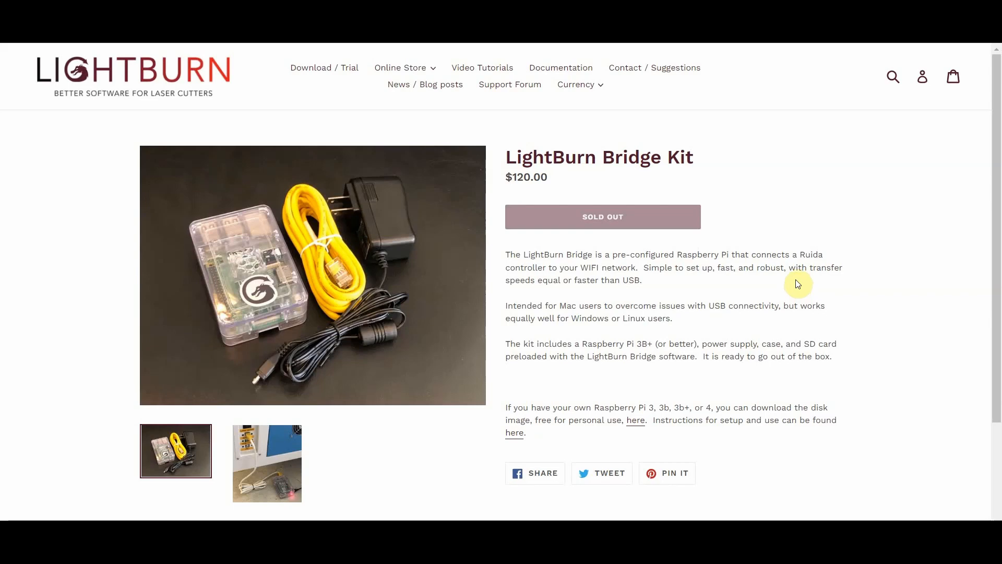
mouse_move(794, 281)
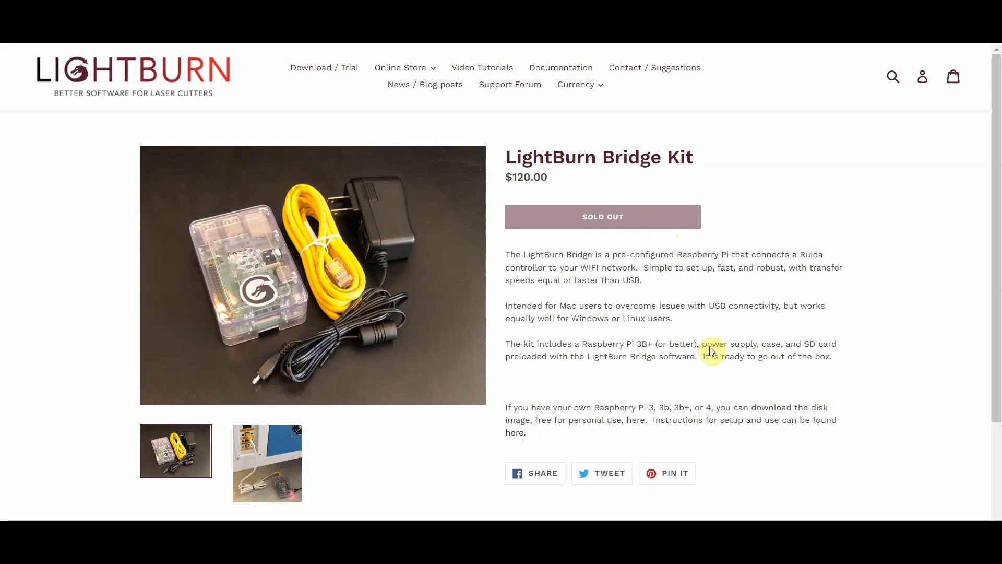
mouse_move(680, 408)
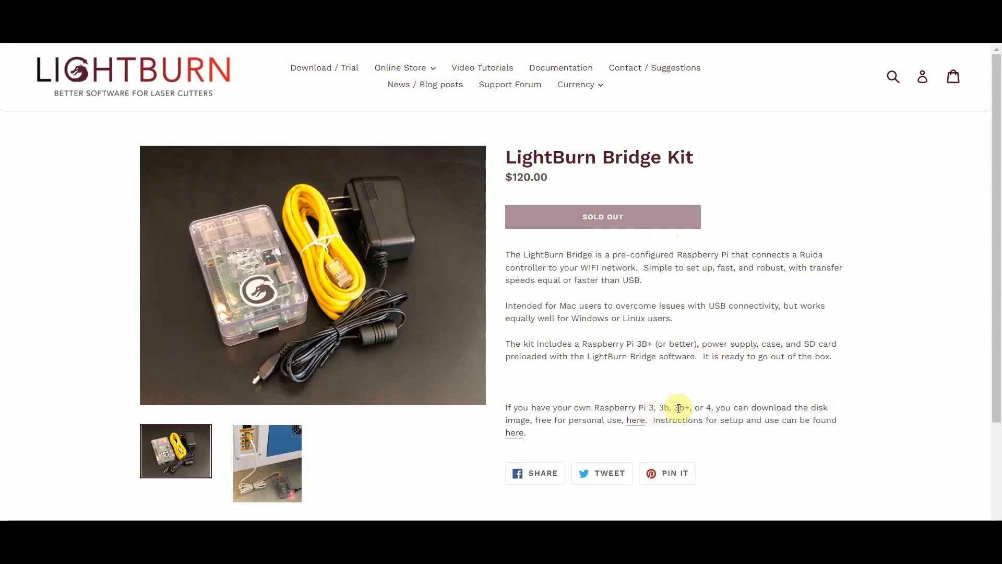
mouse_move(728, 332)
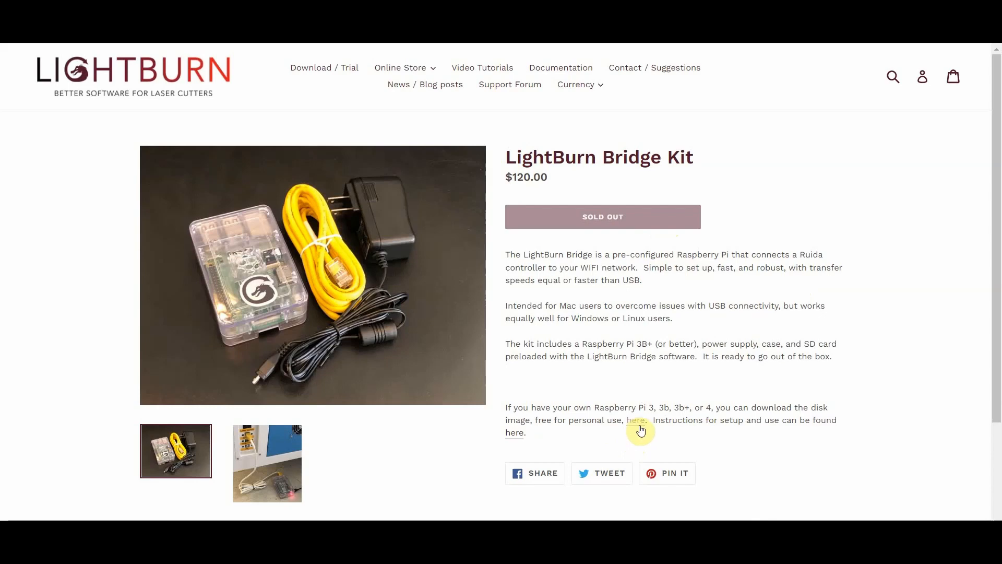
mouse_move(632, 419)
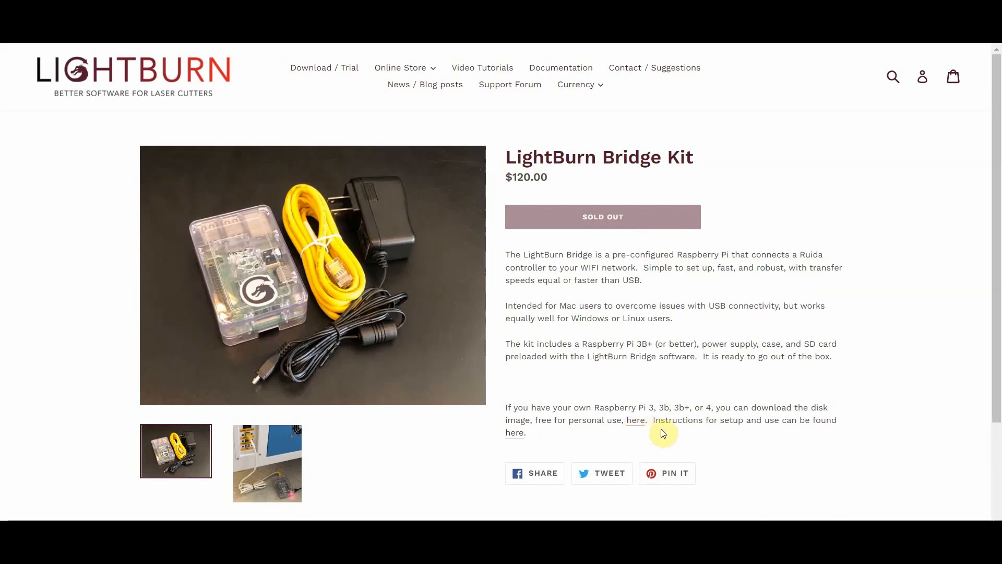
mouse_move(652, 438)
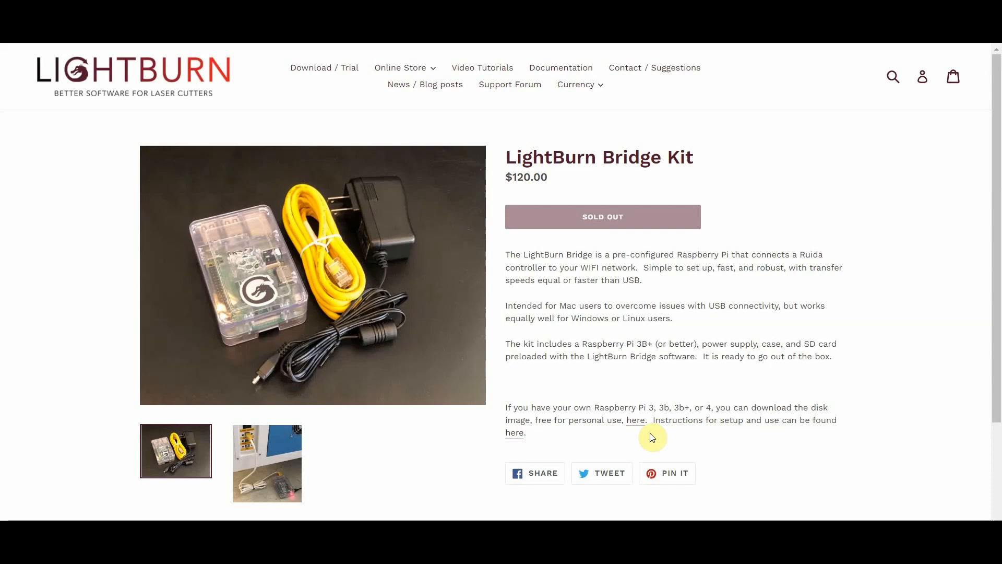
mouse_move(513, 432)
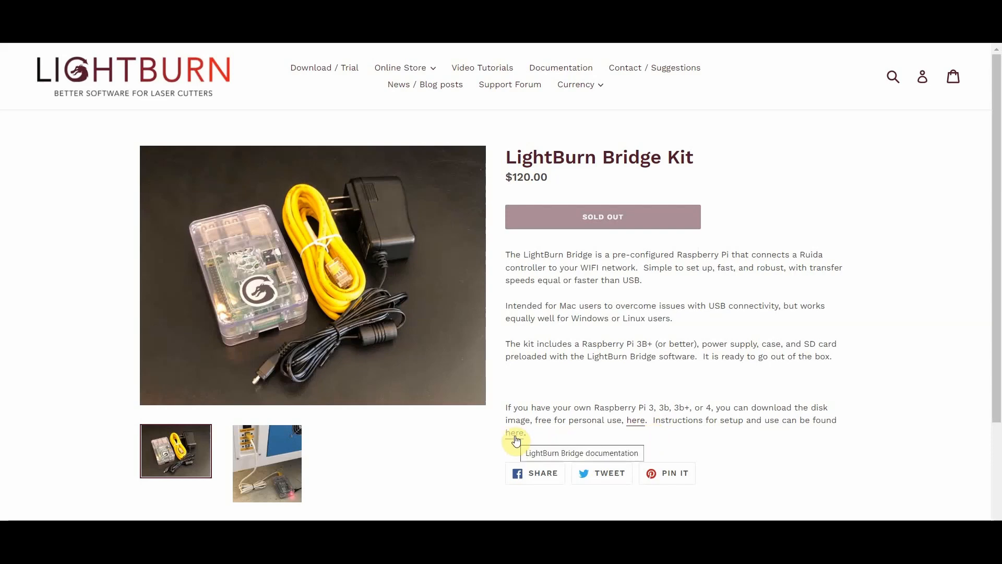
mouse_move(551, 354)
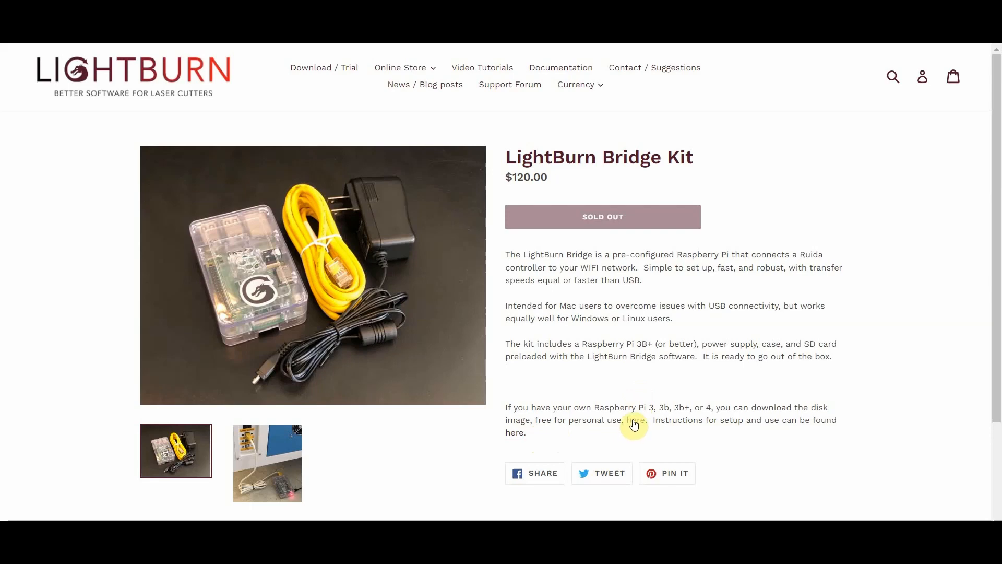
mouse_move(744, 277)
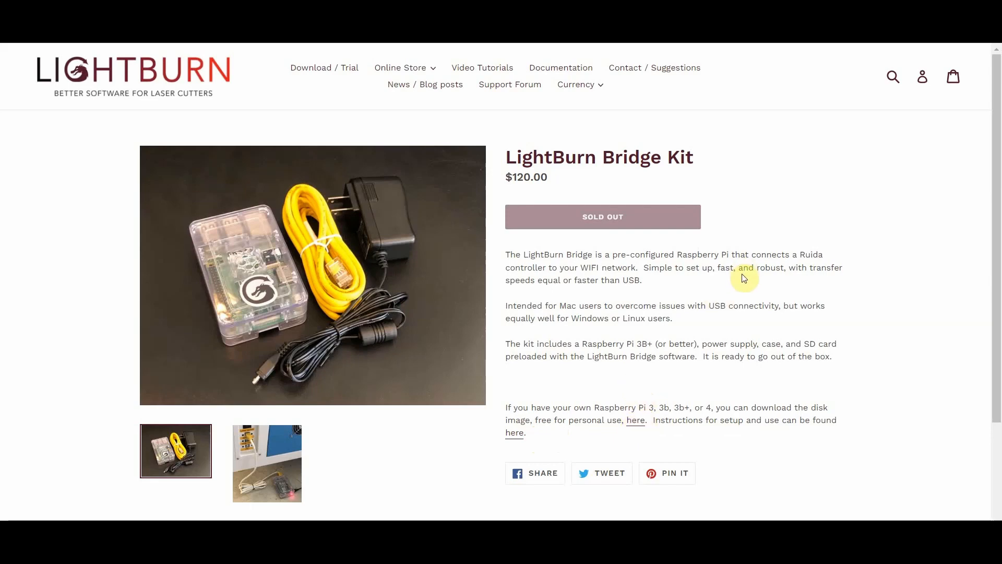
mouse_move(209, 129)
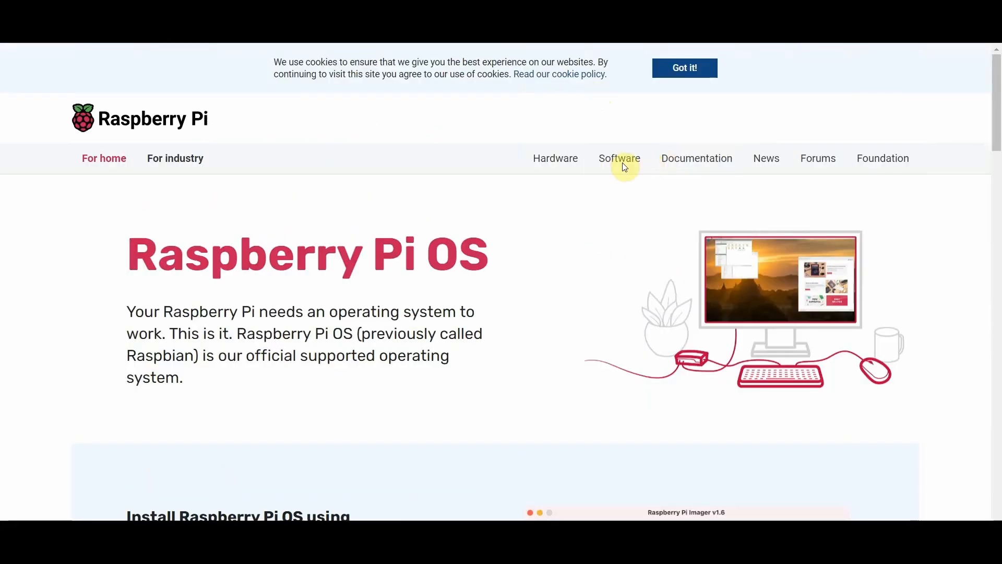
Scroll to the Raspberry Pi Imager install section showing Windows, macOS and Ubuntu download links
scroll("down", 3)
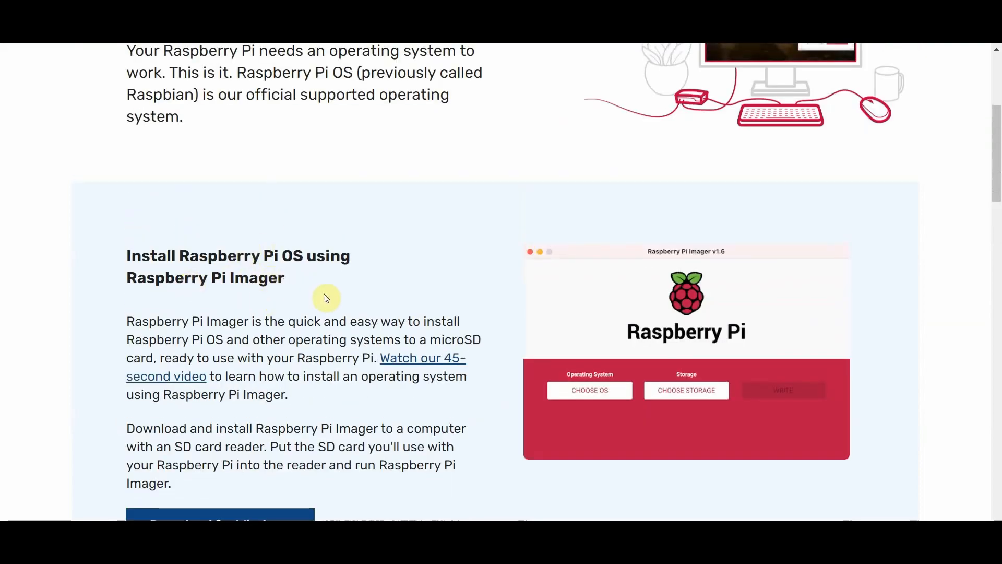
scroll("down", 3)
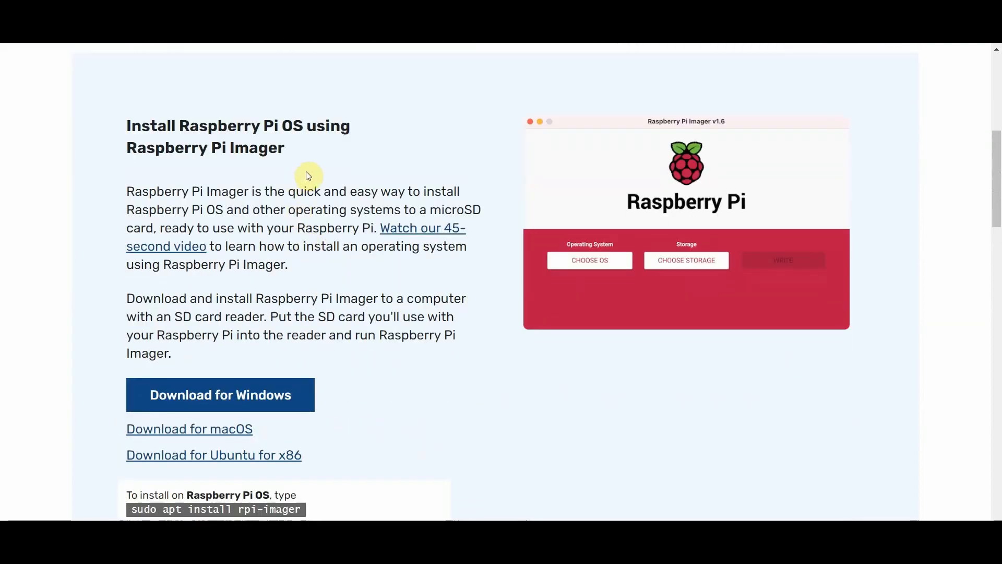
scroll("up", 3)
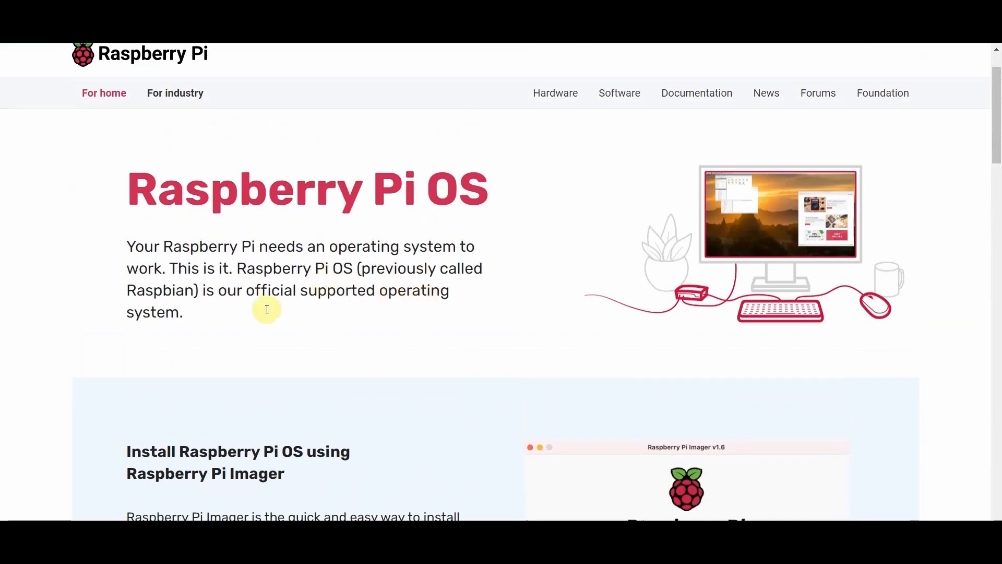
scroll("down", 3)
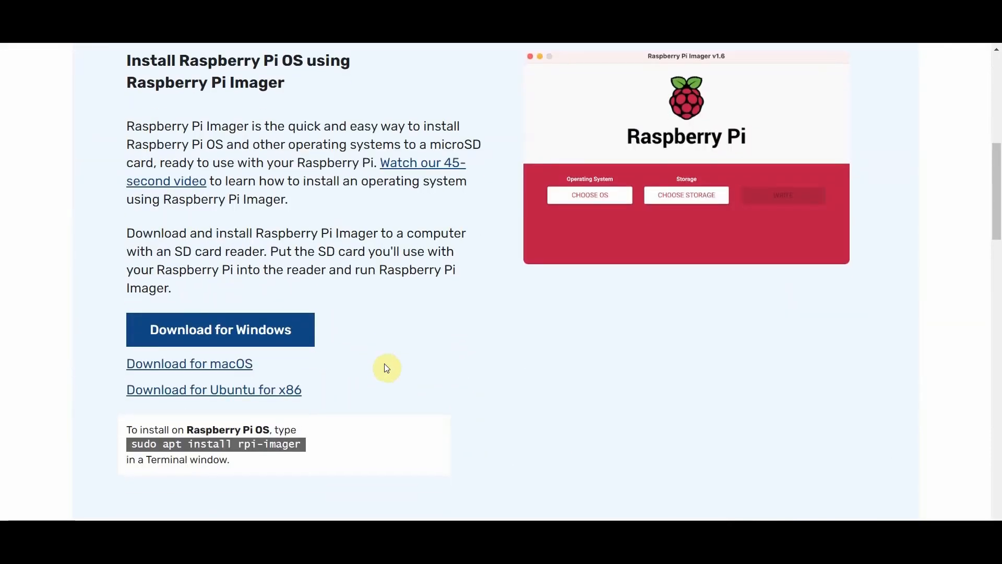
scroll("down", 3)
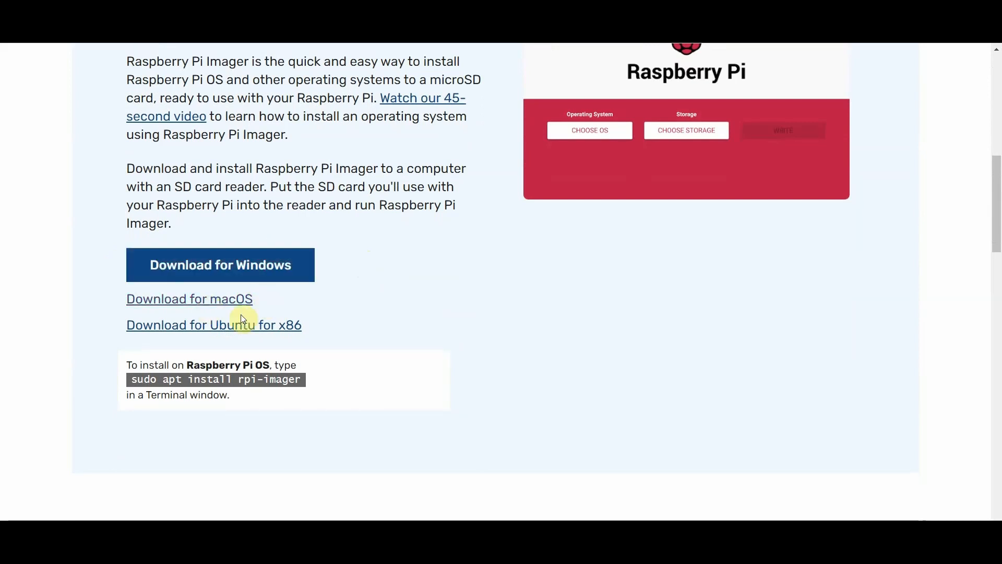
mouse_move(285, 315)
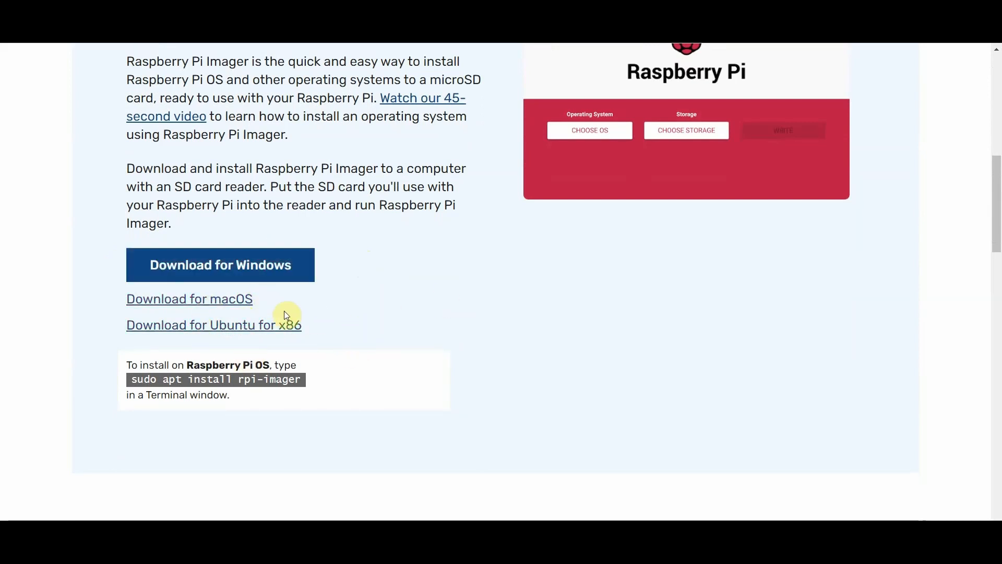
mouse_move(289, 303)
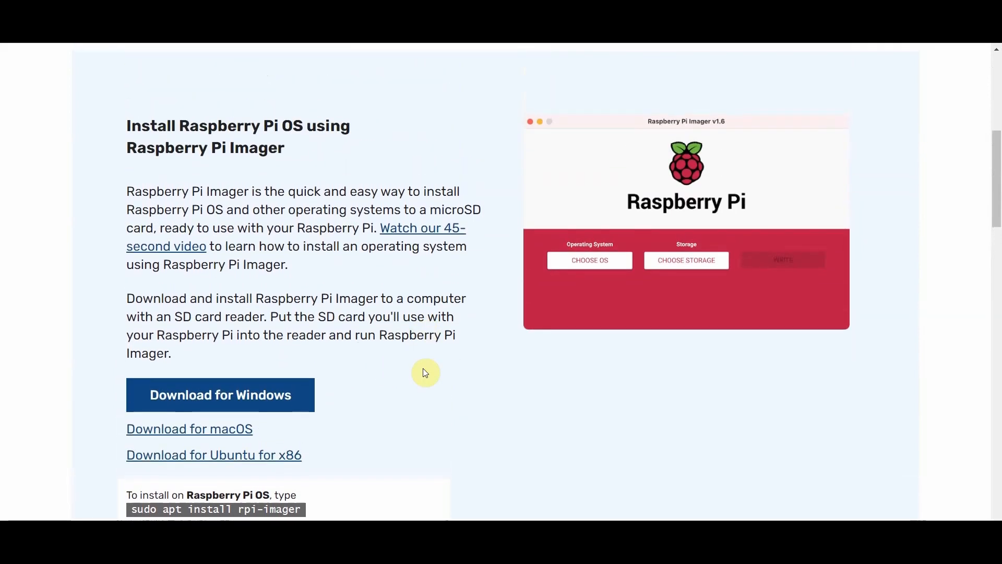
scroll("down", 3)
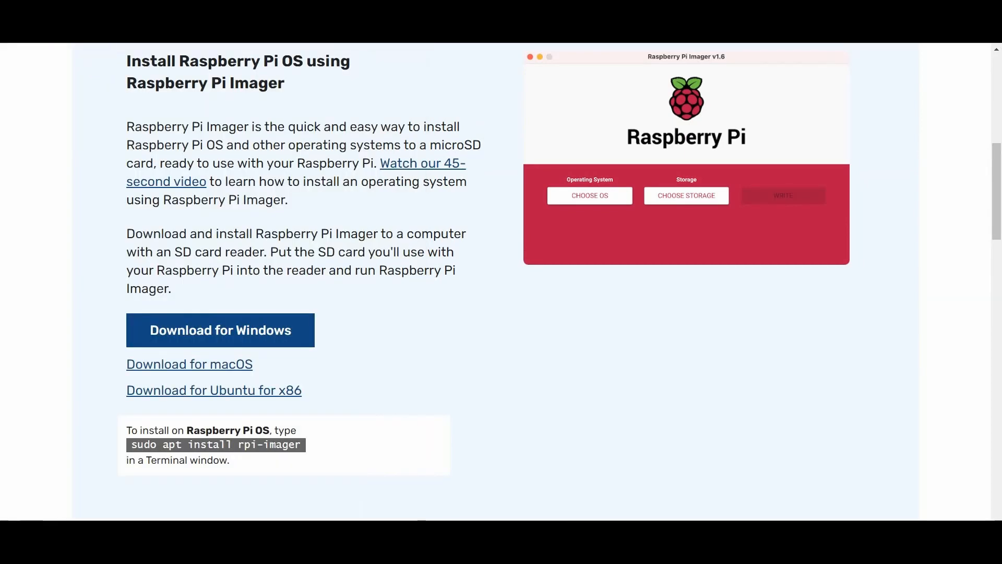
mouse_move(806, 406)
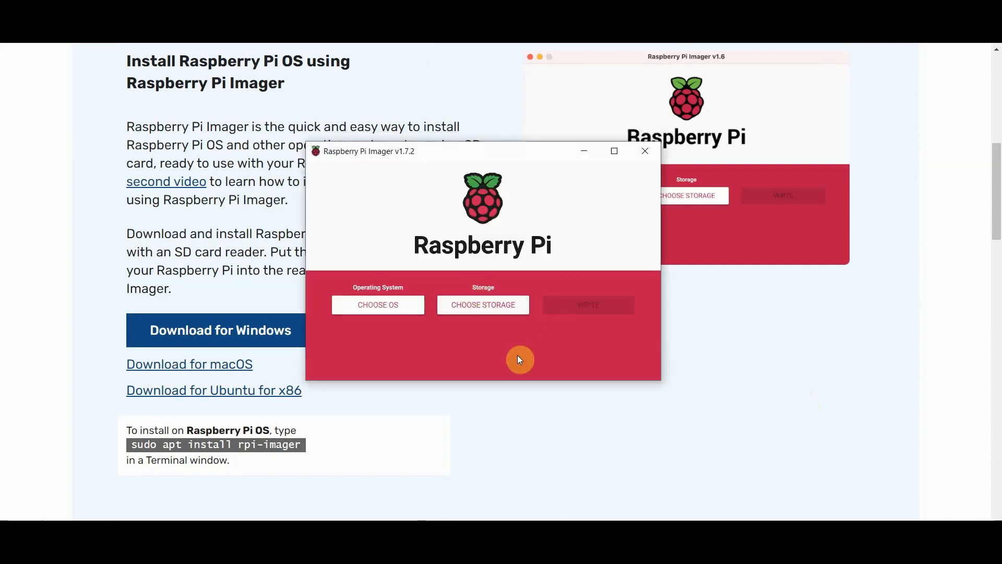
mouse_move(526, 368)
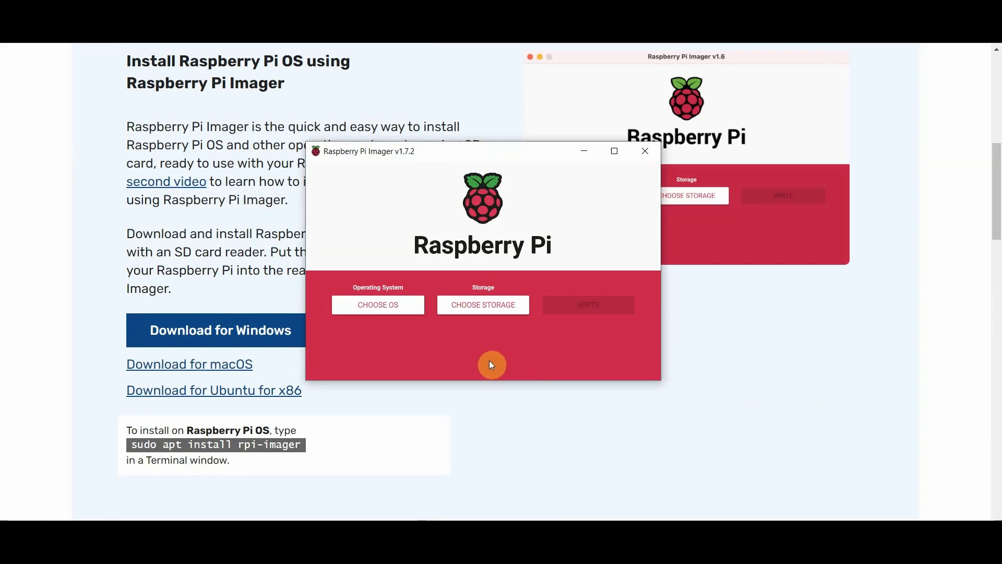
mouse_move(421, 310)
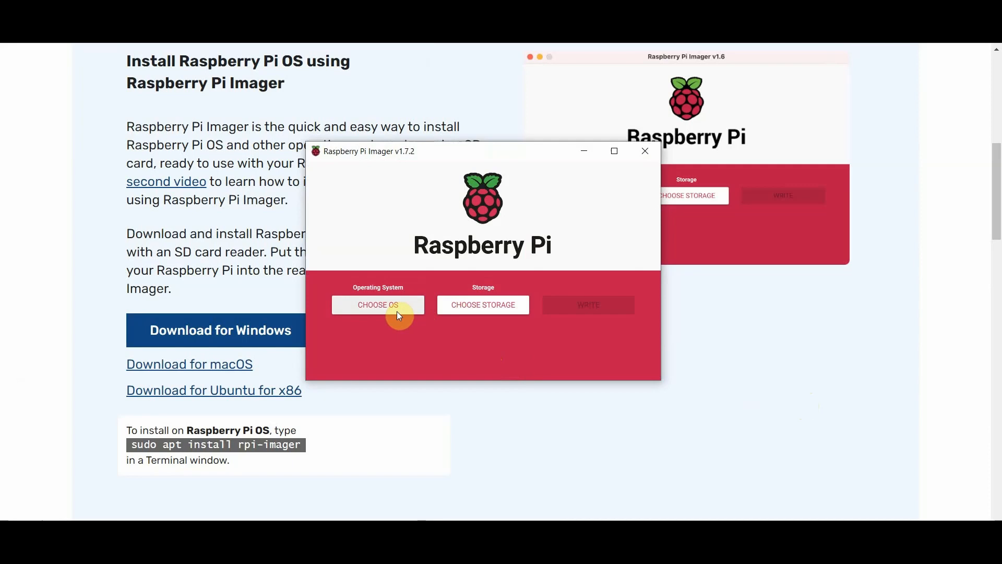
Choose Erase (format card as FAT32) as the operating system in Raspberry Pi Imager
left_click(377, 305)
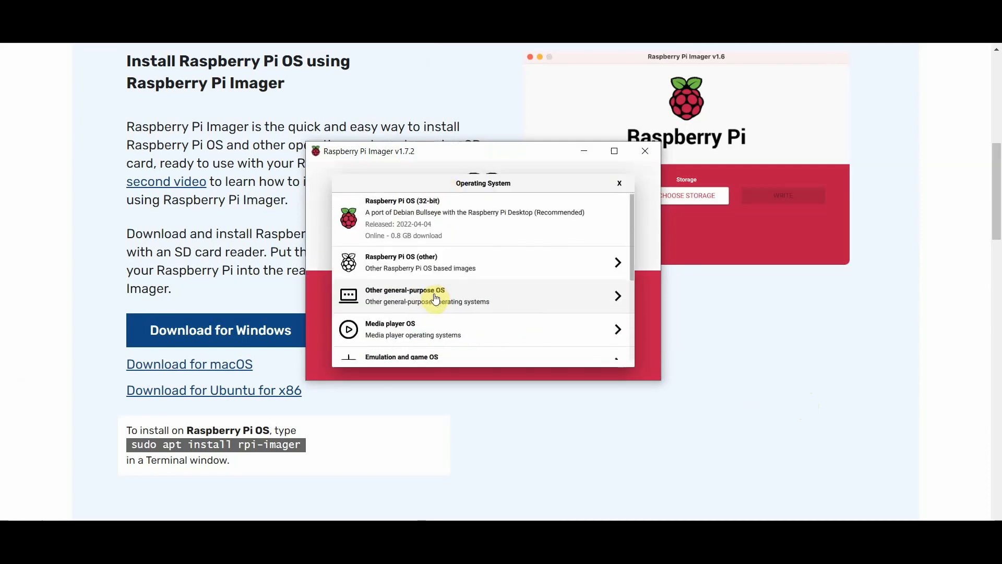
scroll("down", 3)
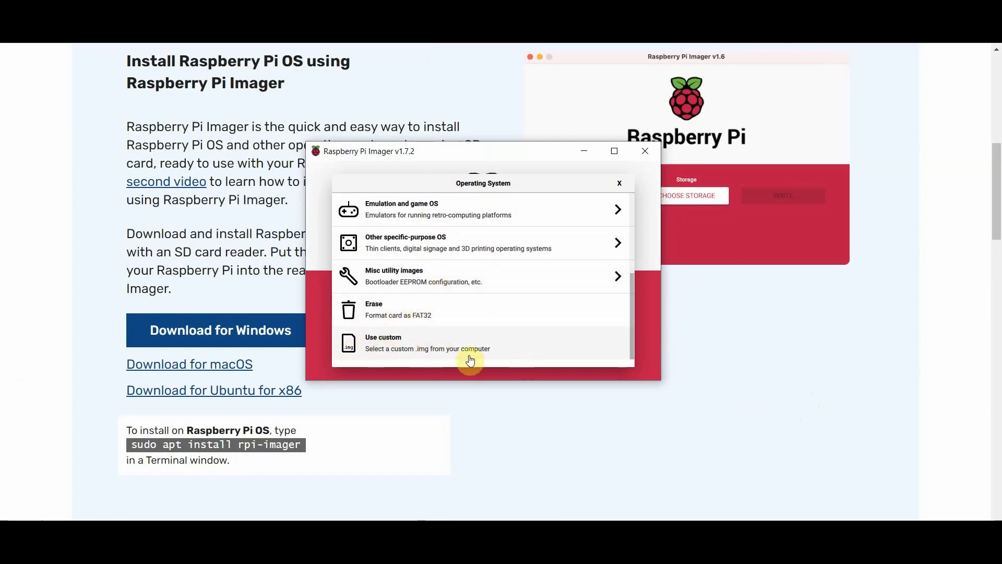
mouse_move(448, 323)
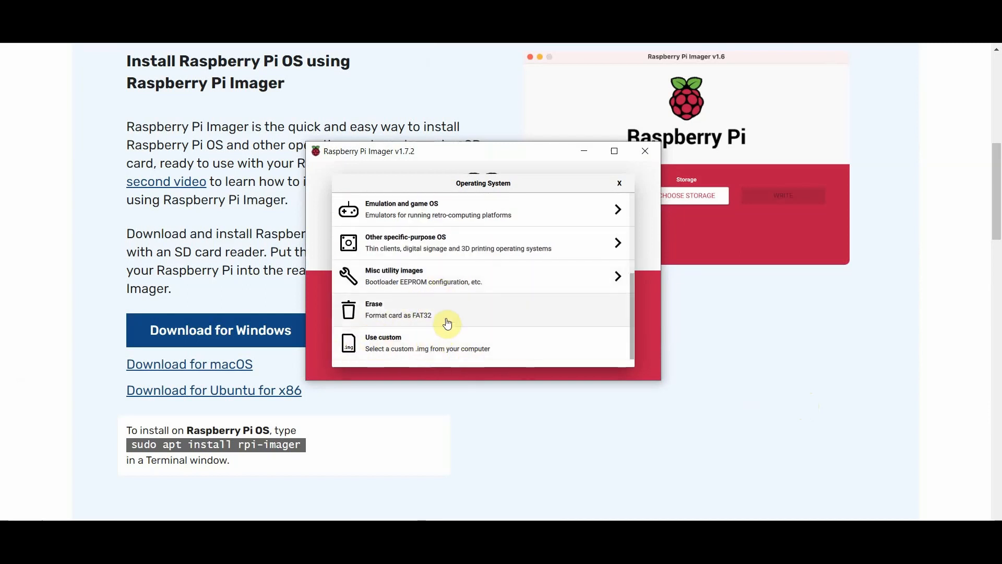
left_click(448, 309)
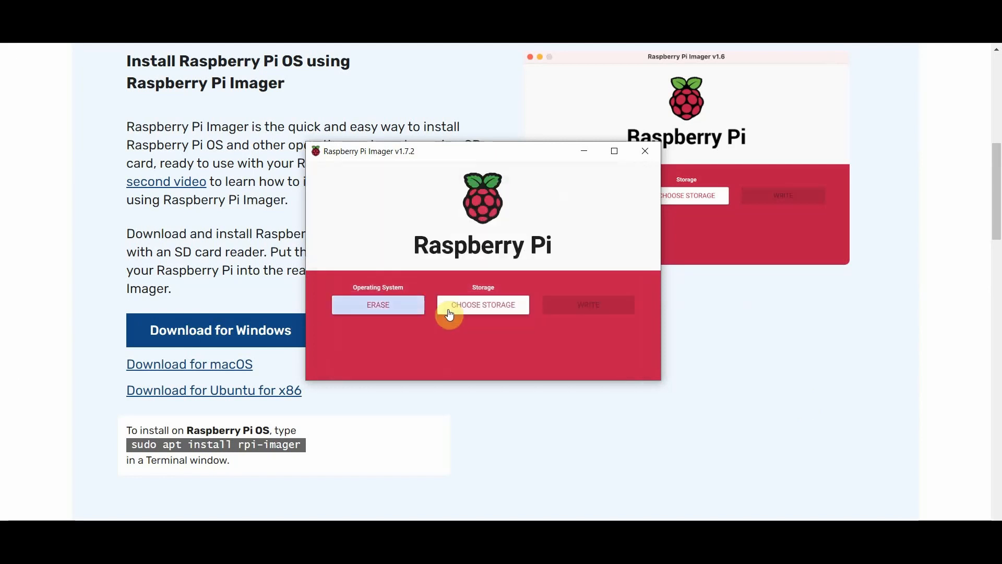
mouse_move(392, 336)
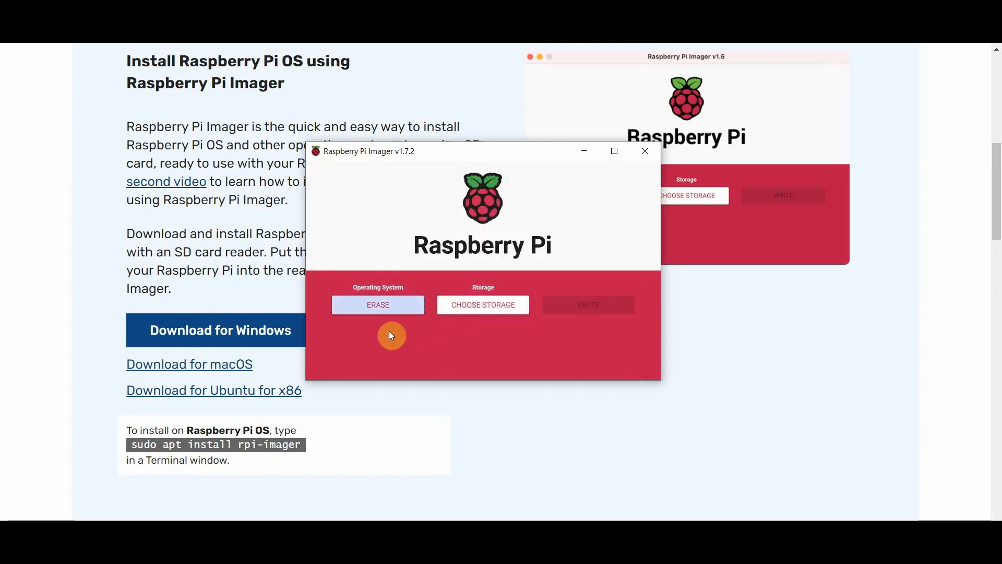
mouse_move(468, 321)
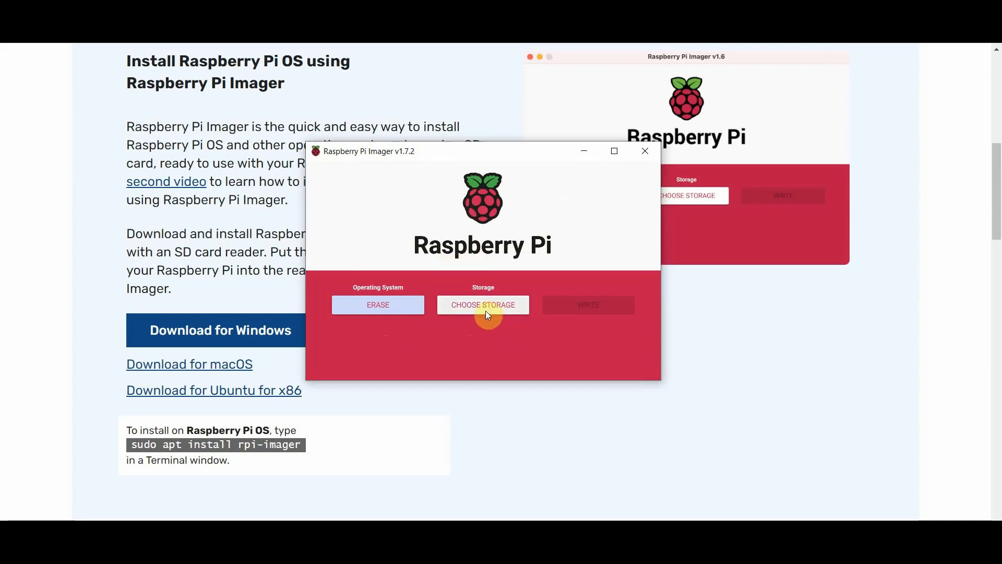
Select the 15.5 GB Generic USB3.0 CRW SD card reader as the storage target
left_click(482, 304)
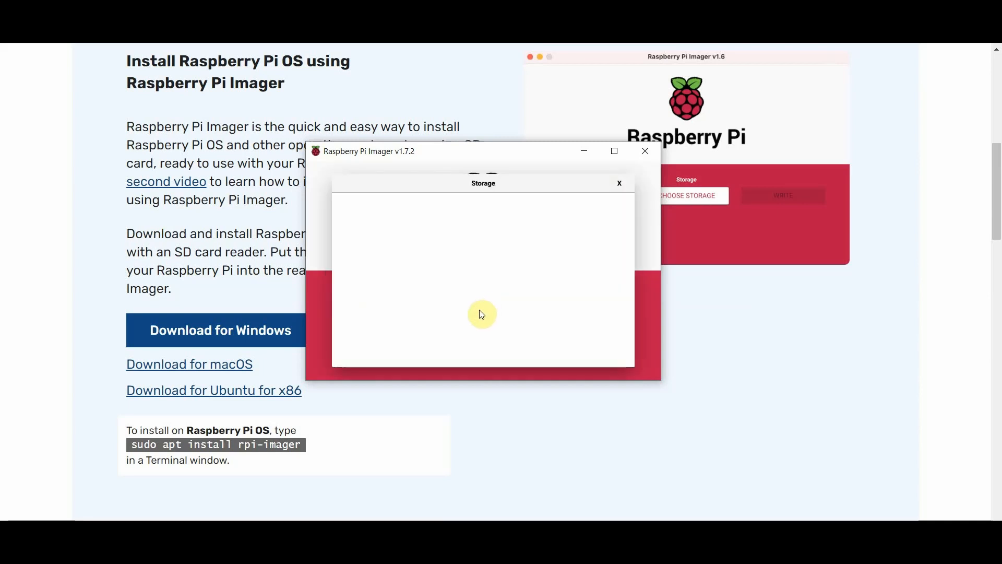
mouse_move(446, 332)
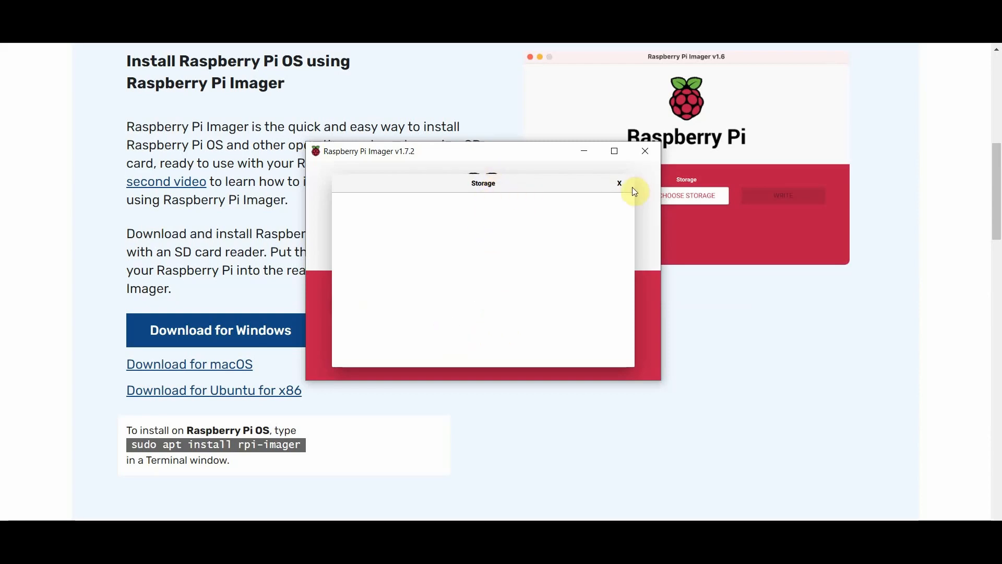
left_click(618, 183)
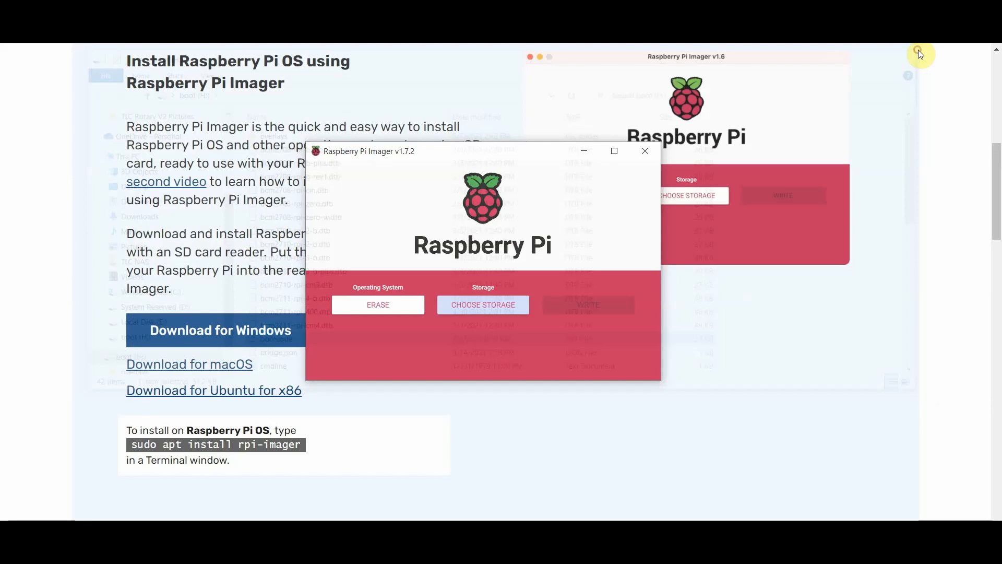
left_click(482, 305)
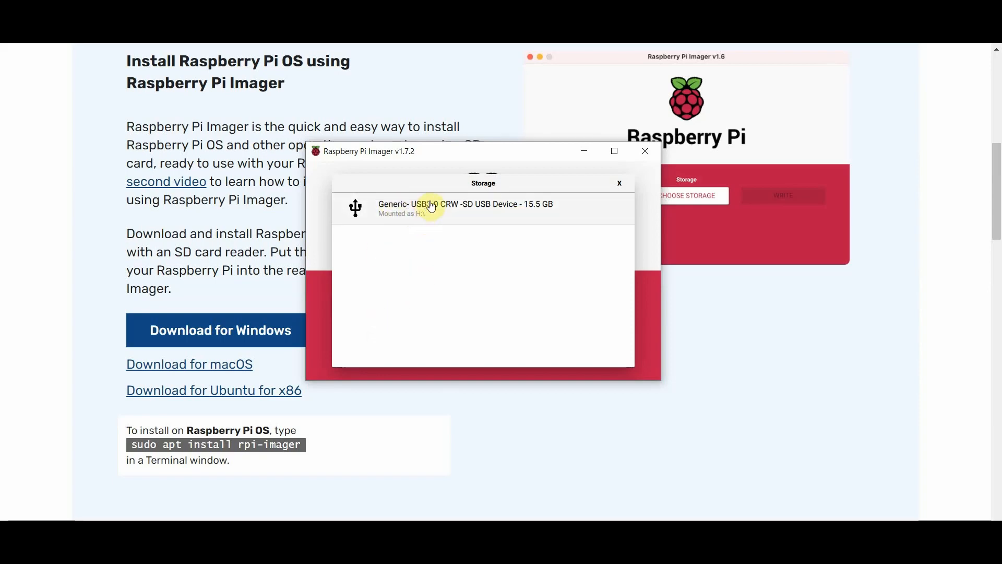
mouse_move(385, 220)
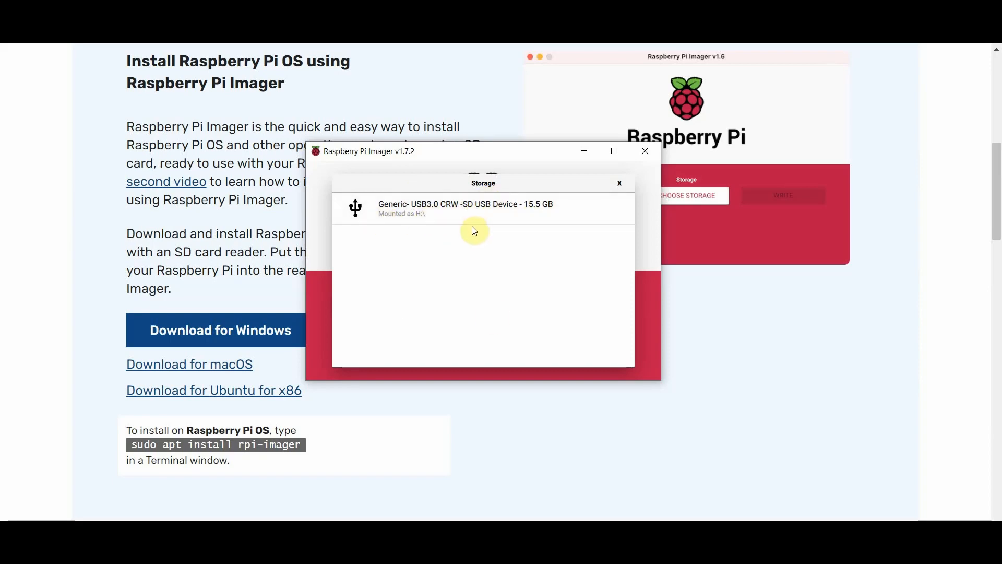
mouse_move(481, 300)
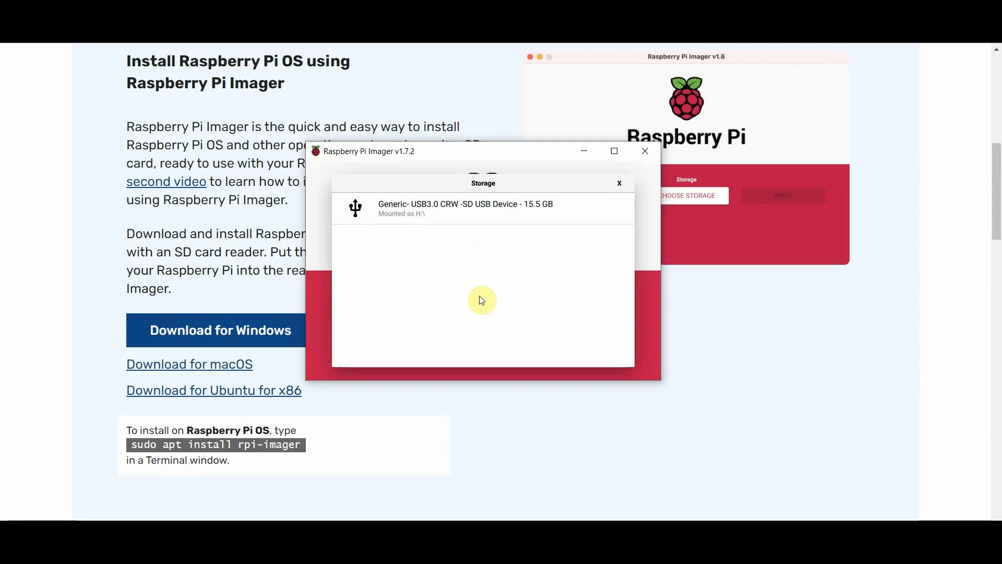
mouse_move(484, 233)
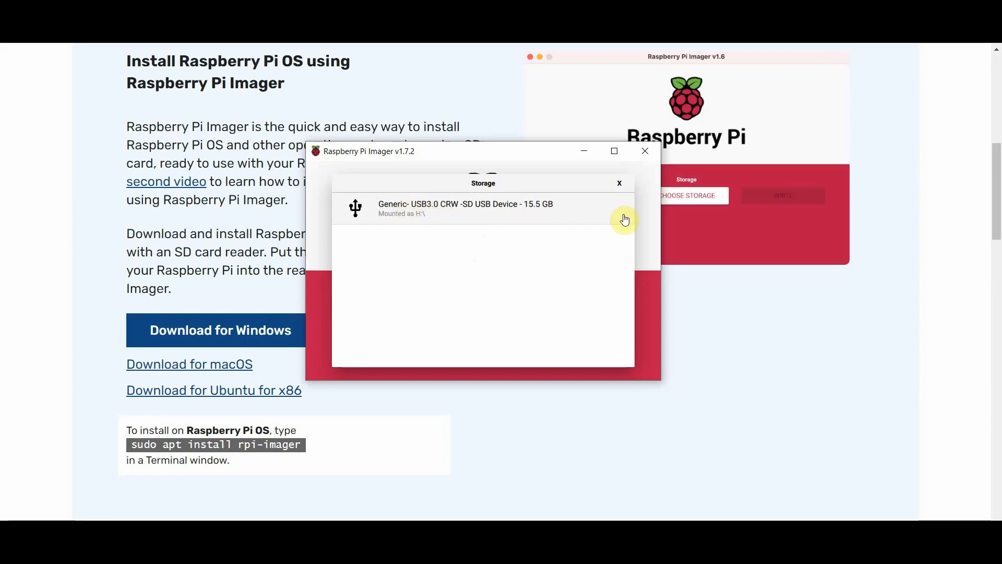
mouse_move(448, 219)
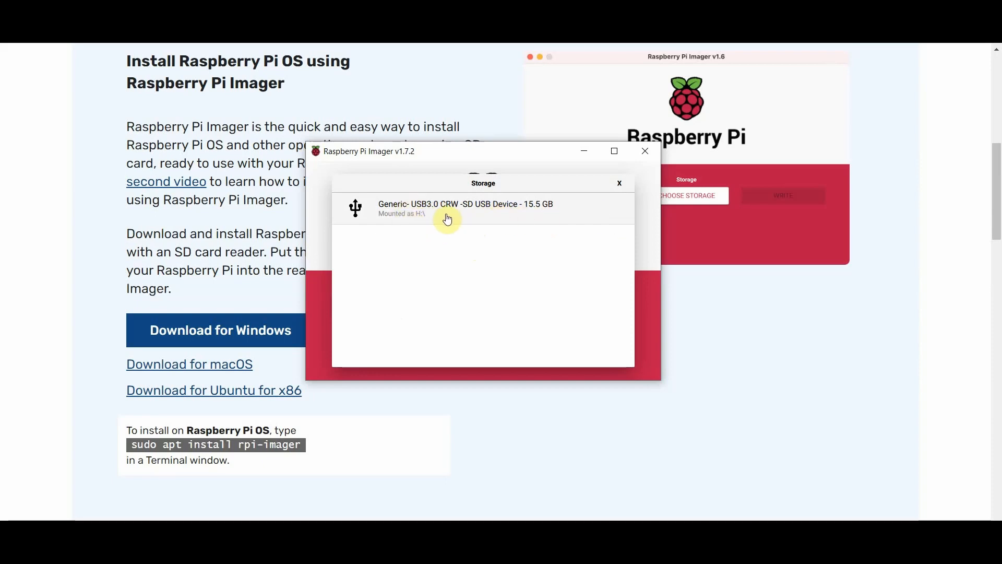
left_click(465, 208)
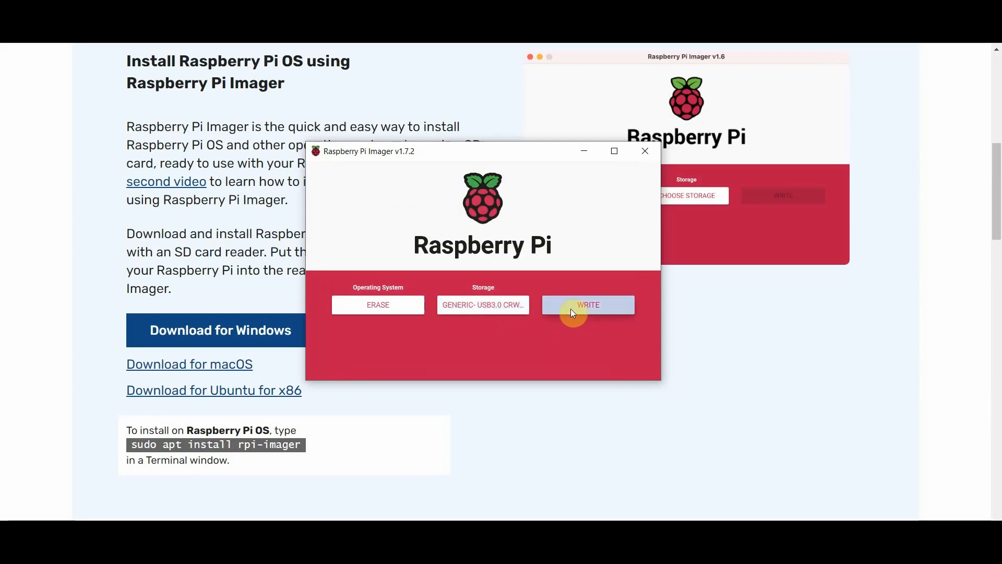
Erase the SD card, cancelling Windows' format prompt for drive H: and dismissing the warnings
left_click(586, 304)
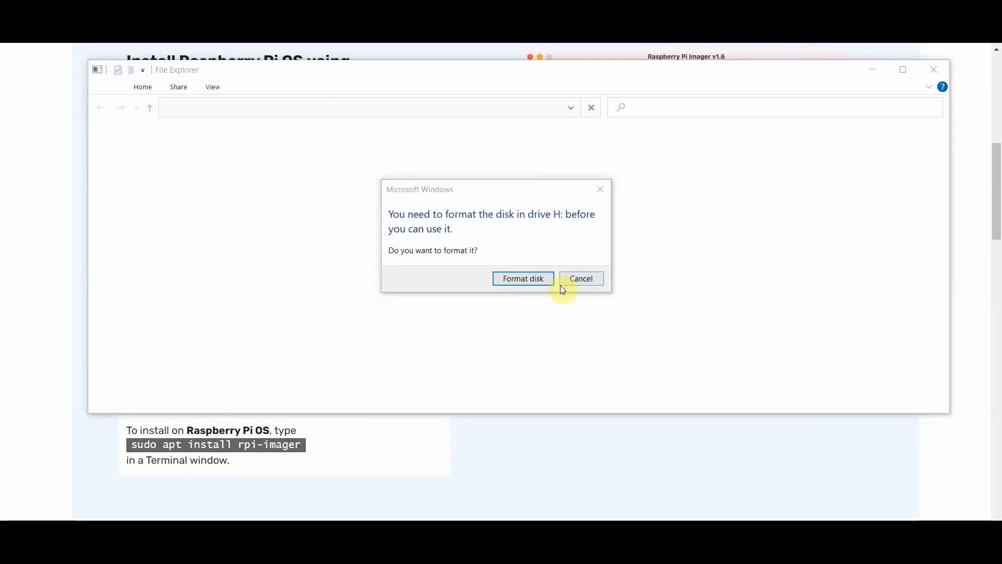
left_click(579, 278)
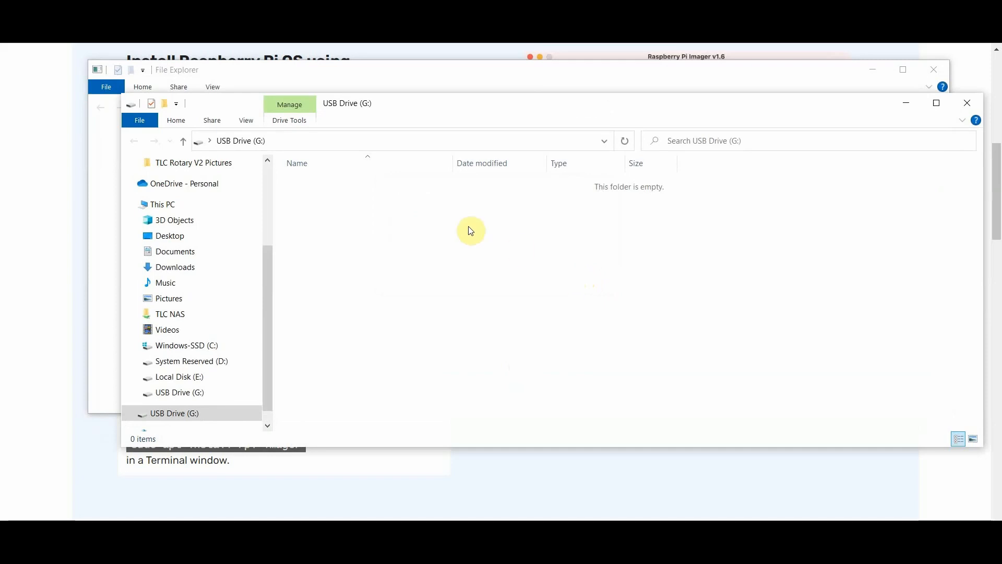
mouse_move(625, 273)
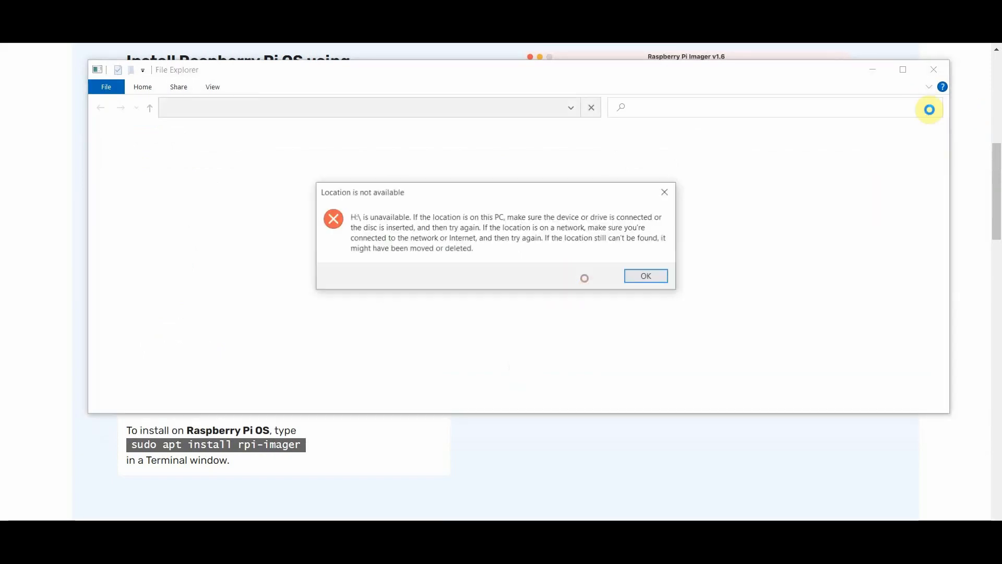
left_click(646, 276)
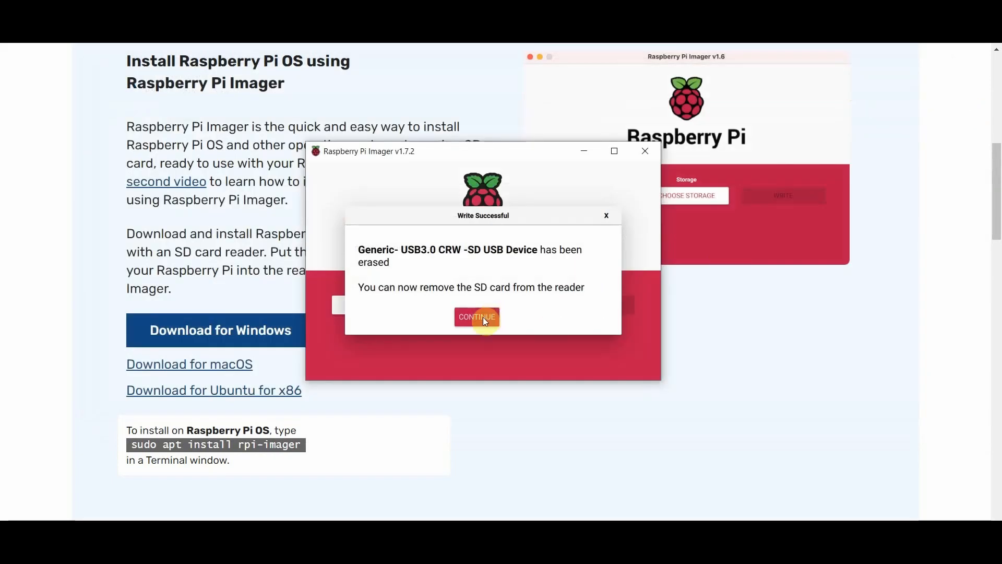
left_click(476, 316)
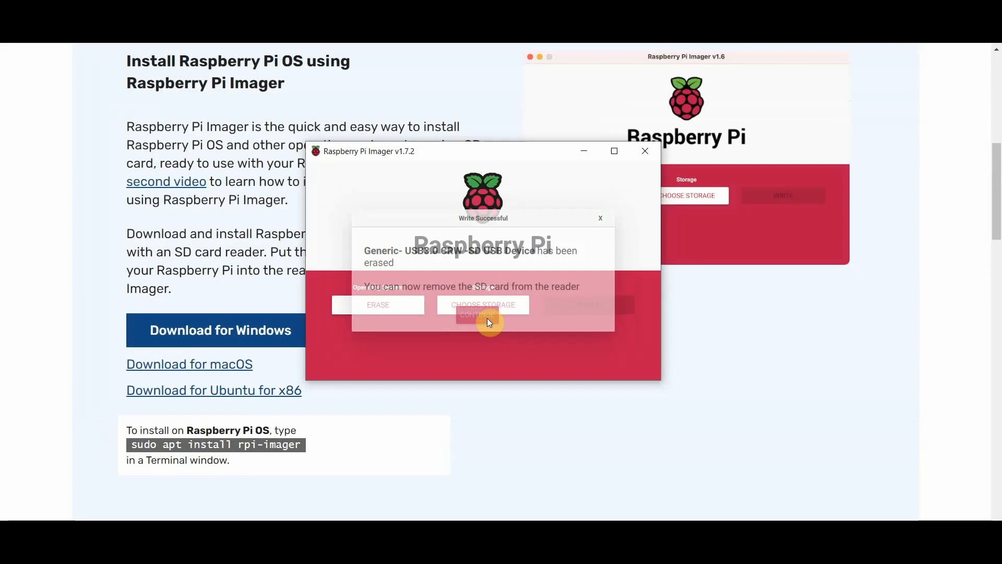
left_click(483, 314)
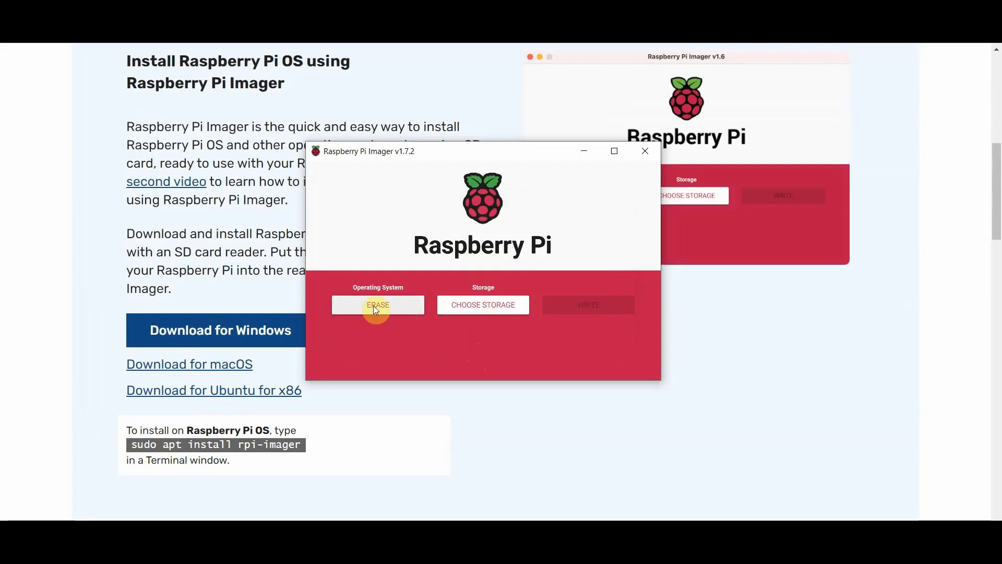
Set the custom image LightBurnBridge-v1.0-RC4.img.xz from Downloads as the operating system
left_click(377, 305)
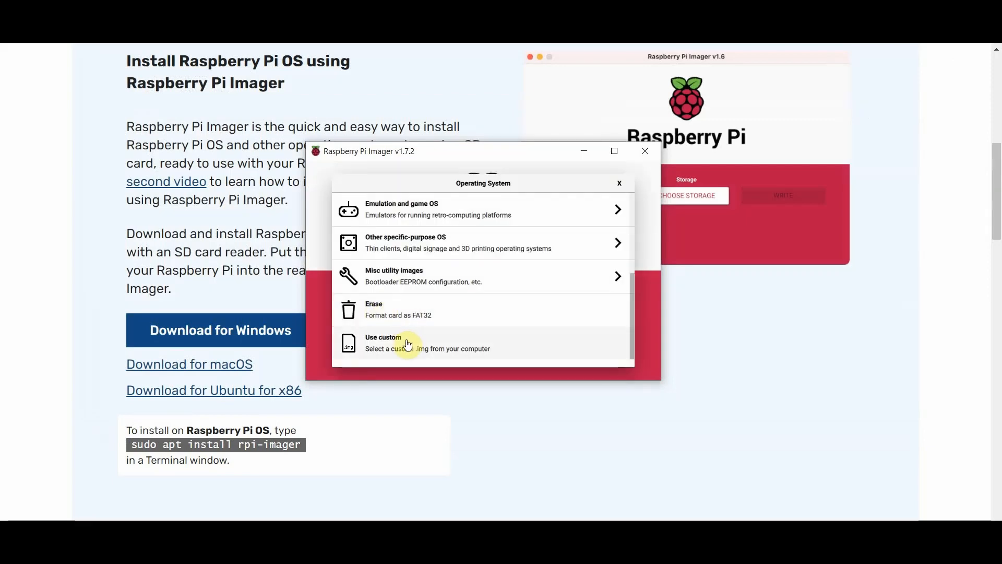
left_click(408, 343)
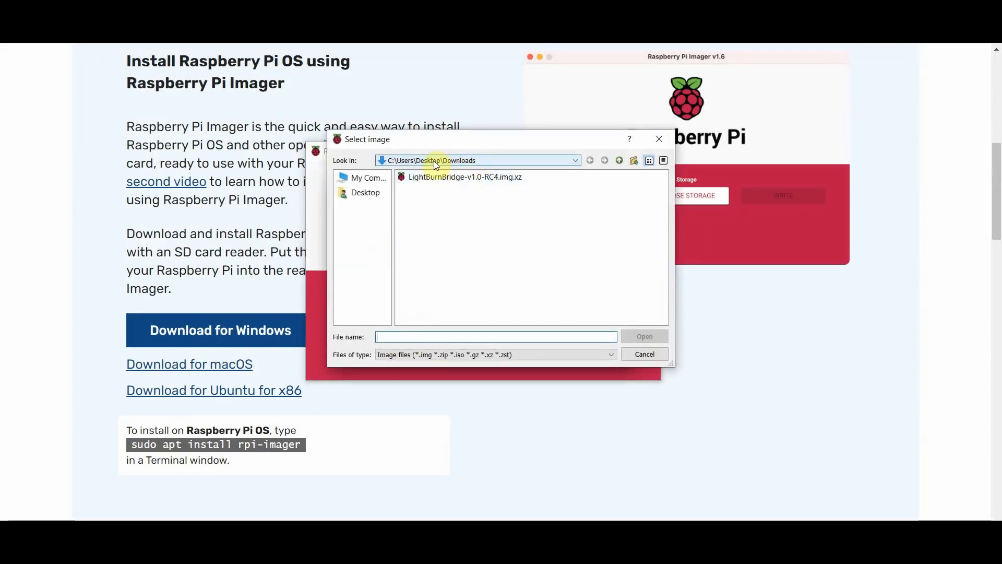
mouse_move(544, 187)
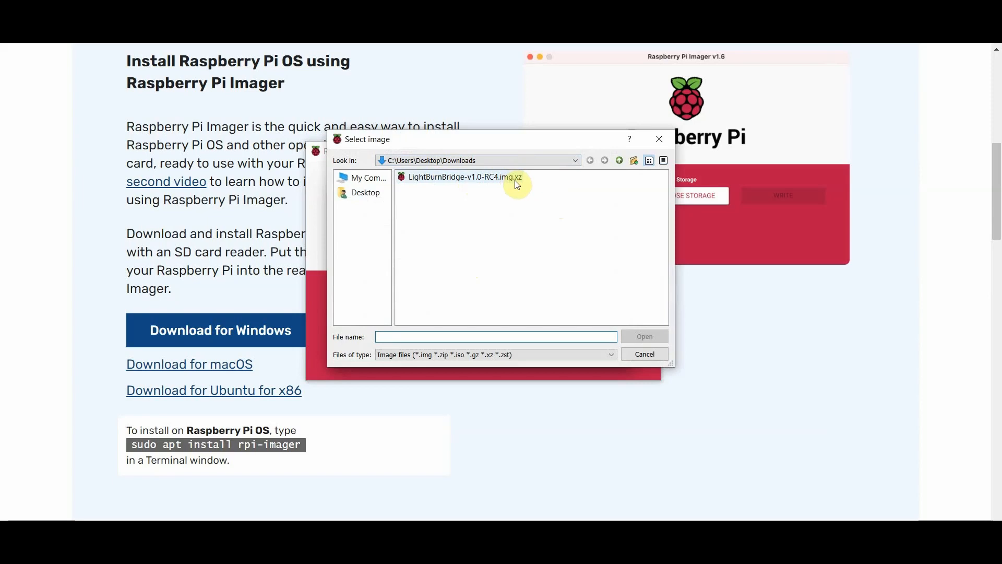
left_click(460, 177)
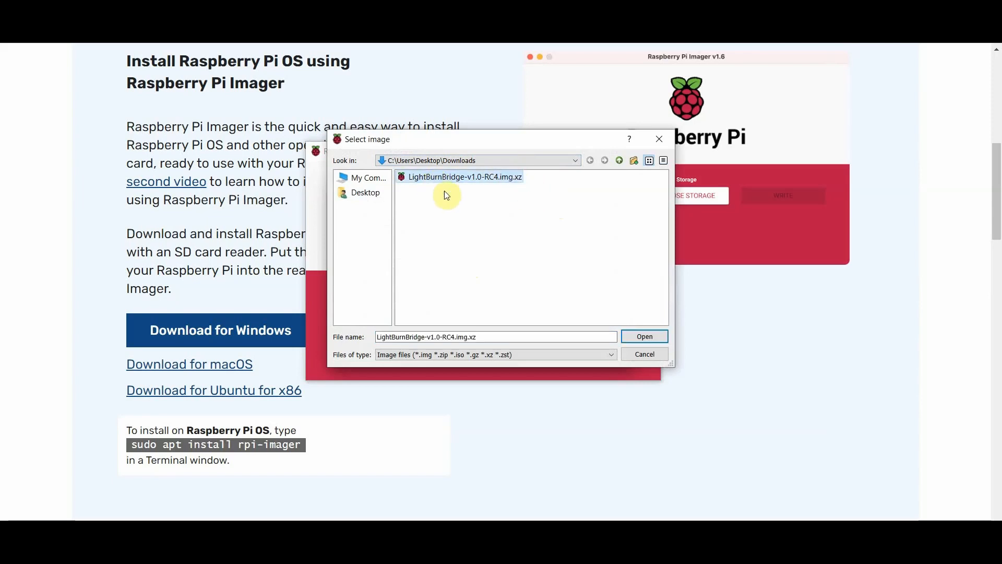
left_click(643, 336)
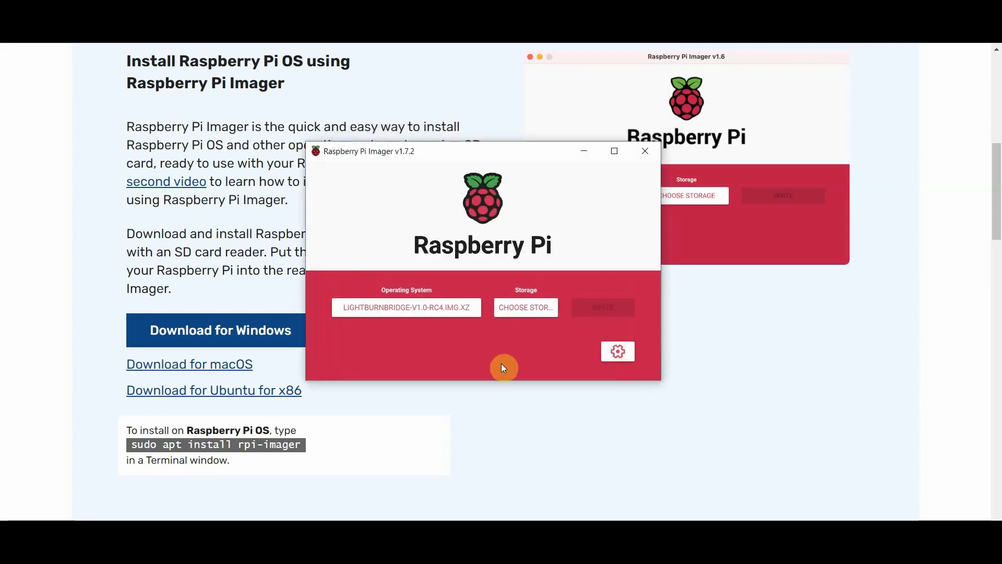
Write the LightBurn Bridge image to the Generic USB3.0 CRW SD card, confirming data erase
left_click(526, 307)
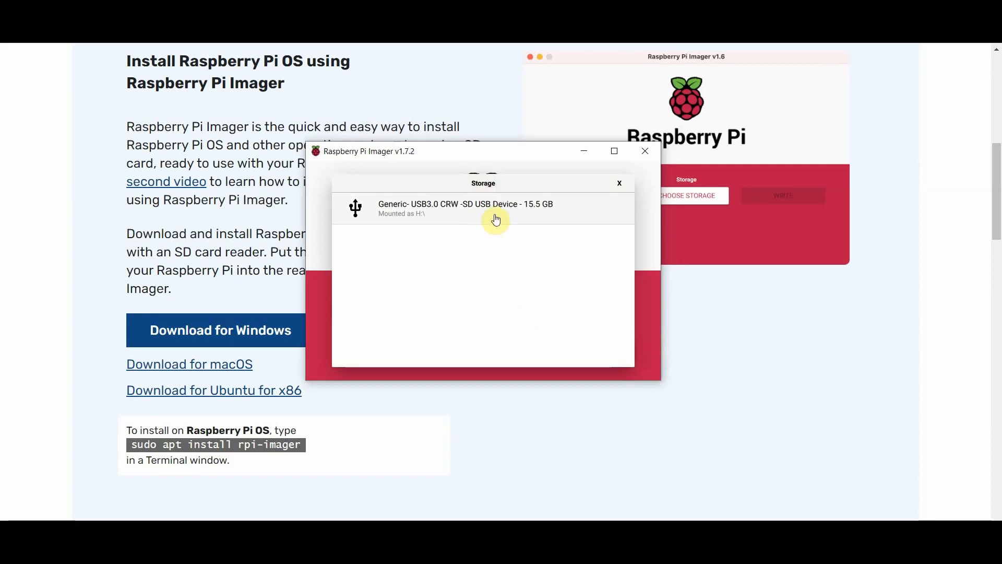
left_click(467, 208)
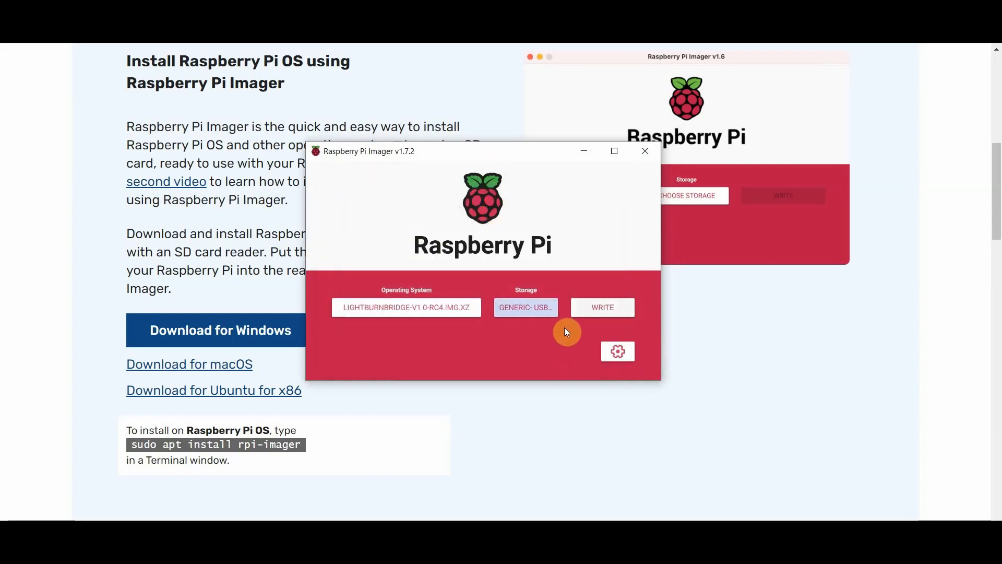
left_click(601, 307)
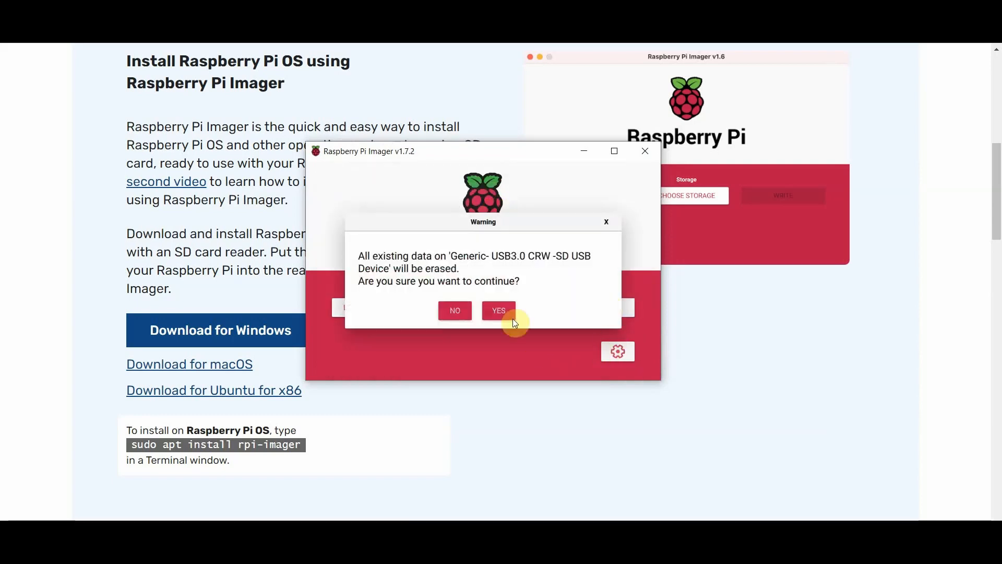
left_click(498, 311)
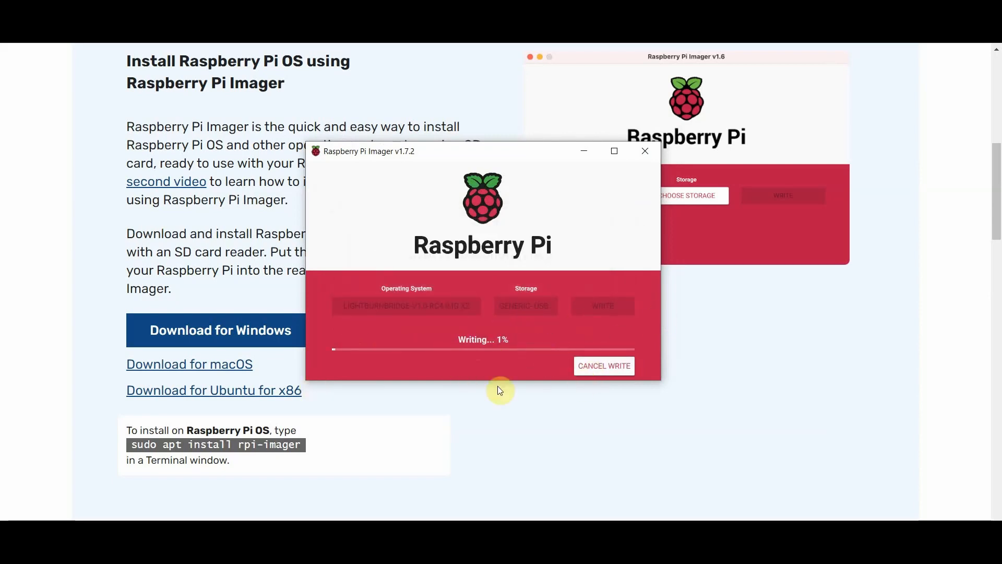
mouse_move(387, 395)
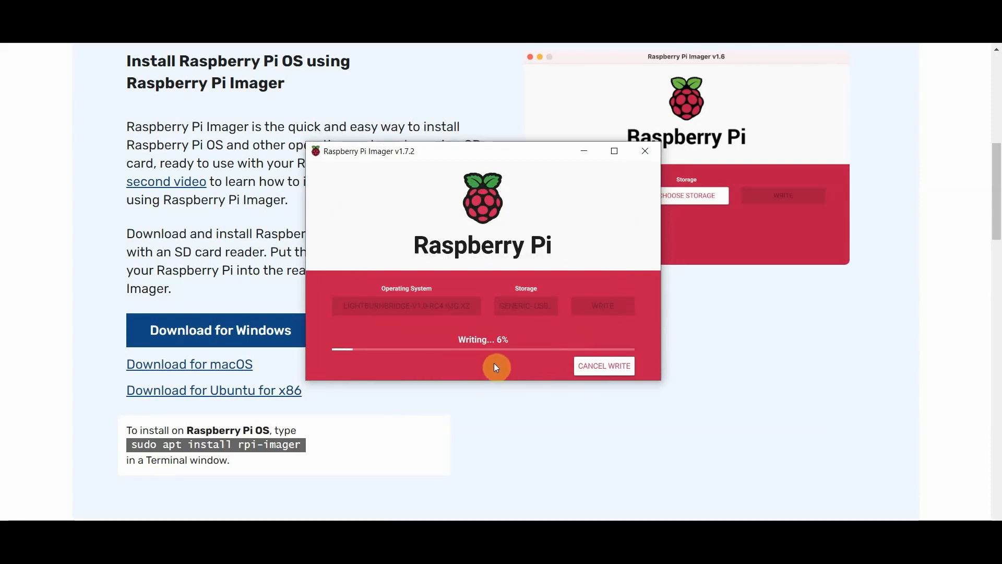
mouse_move(456, 239)
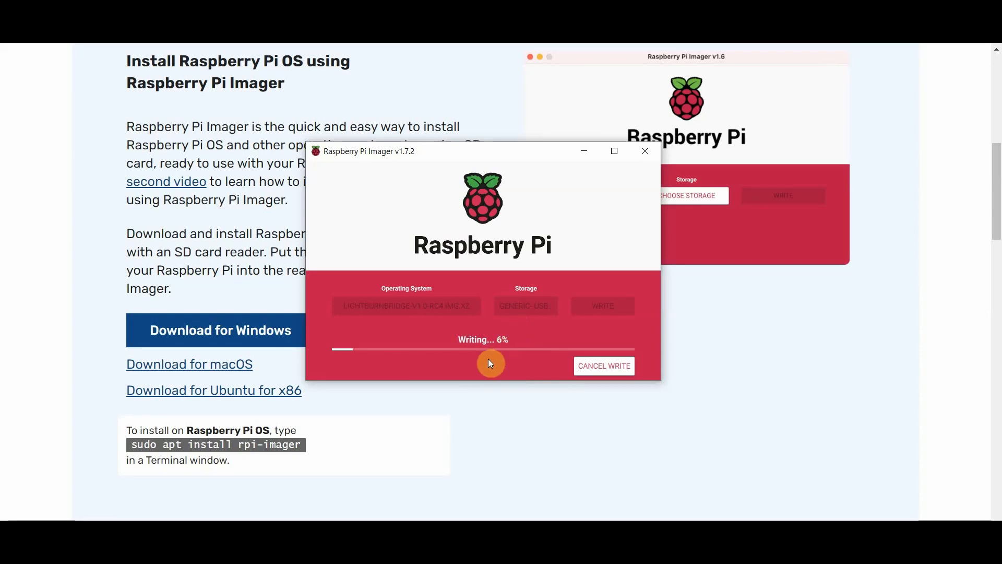
mouse_move(459, 355)
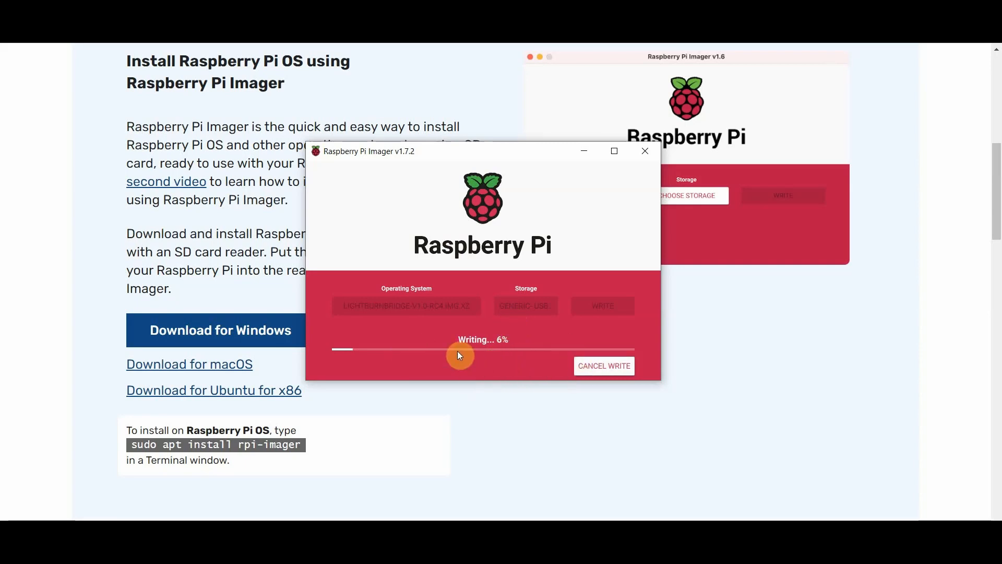
mouse_move(456, 351)
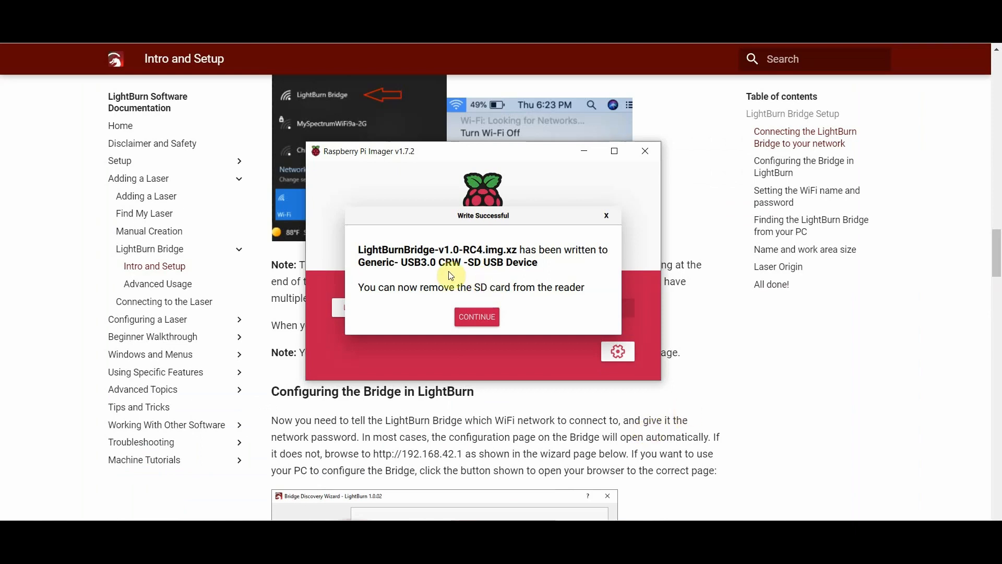
mouse_move(483, 278)
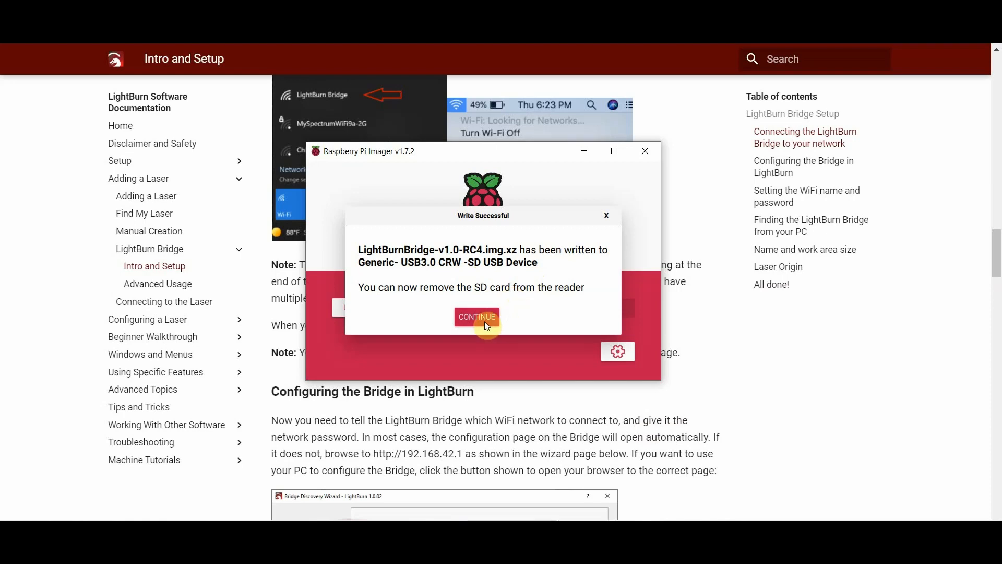
Acknowledge the Write Successful message with Continue
left_click(476, 316)
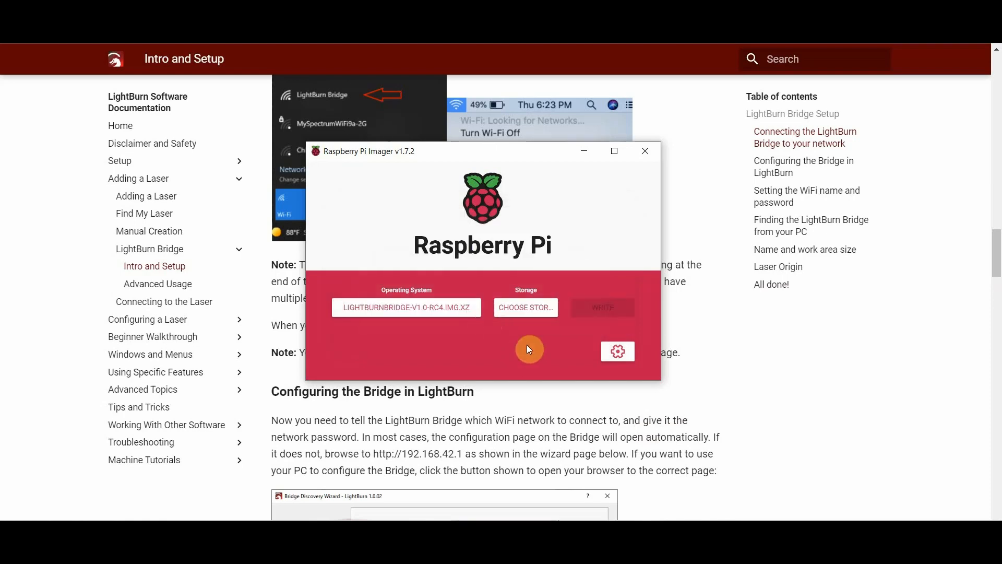
mouse_move(620, 220)
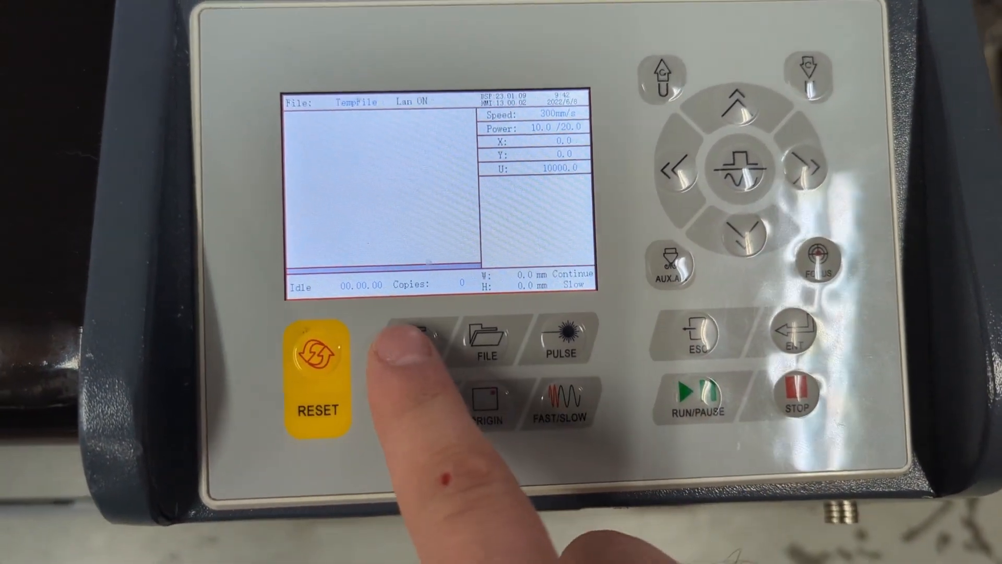
left_click(416, 338)
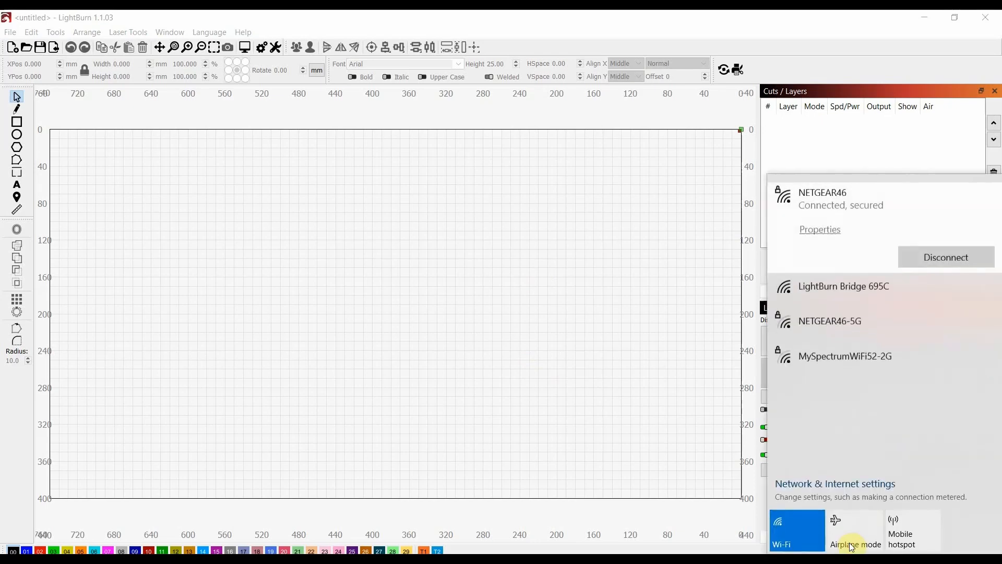
mouse_move(791, 301)
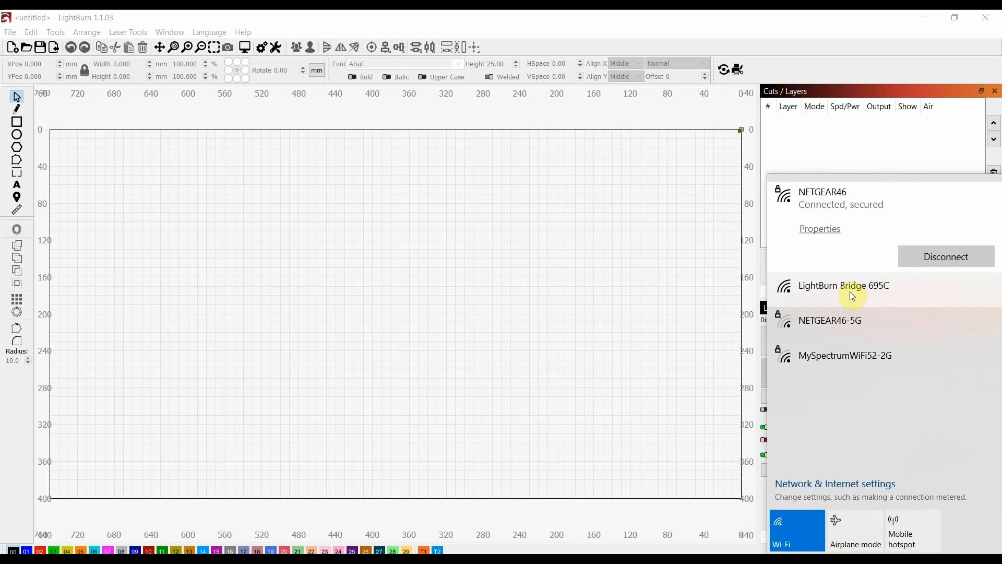
mouse_move(887, 298)
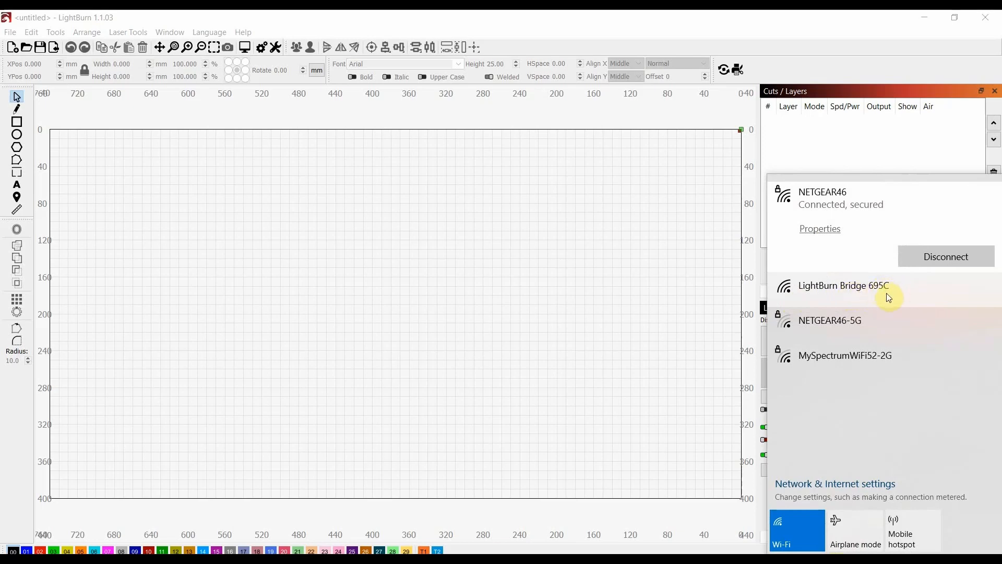
mouse_move(832, 295)
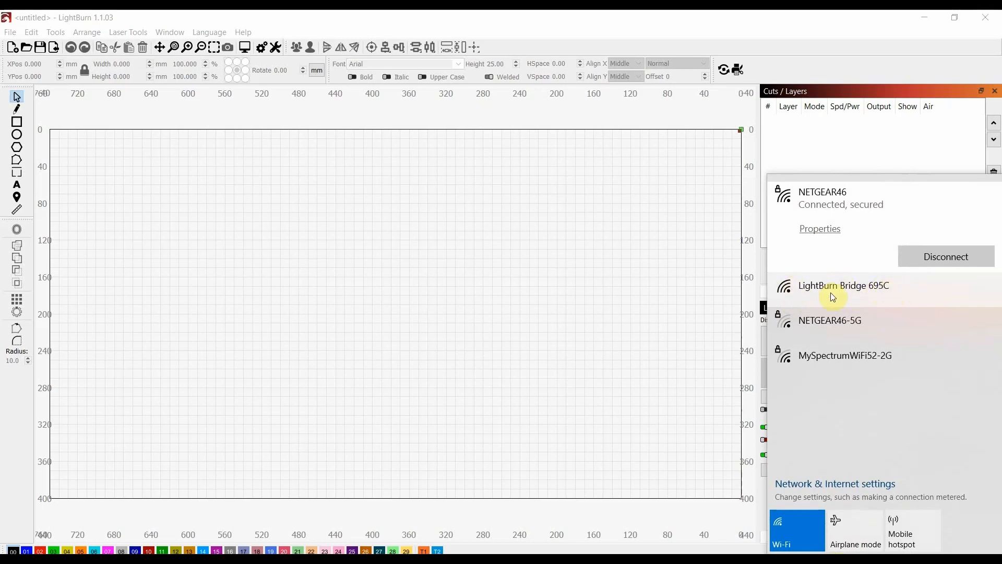
Connect the computer to the LightBurn Bridge 695C Wi-Fi network
left_click(844, 285)
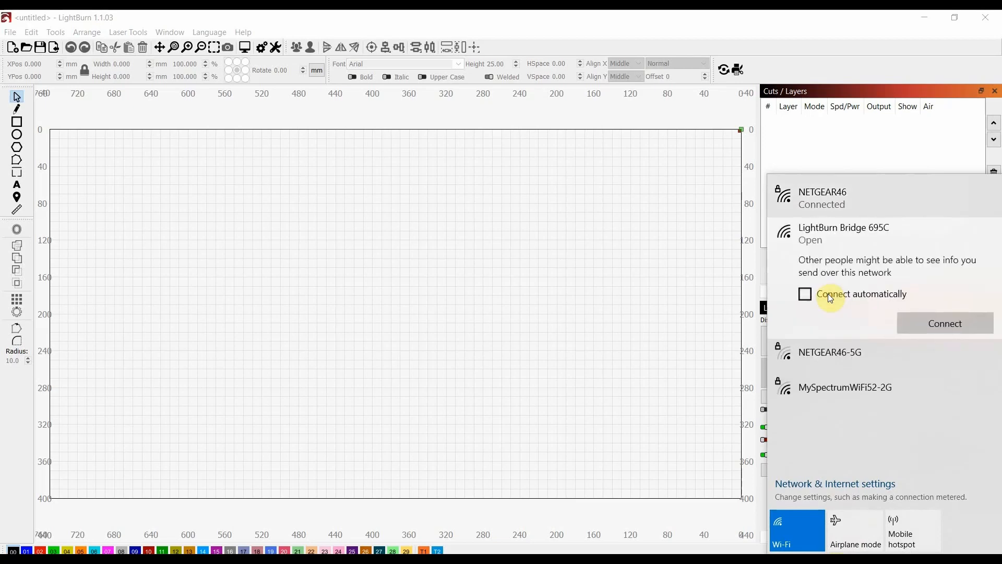
left_click(944, 323)
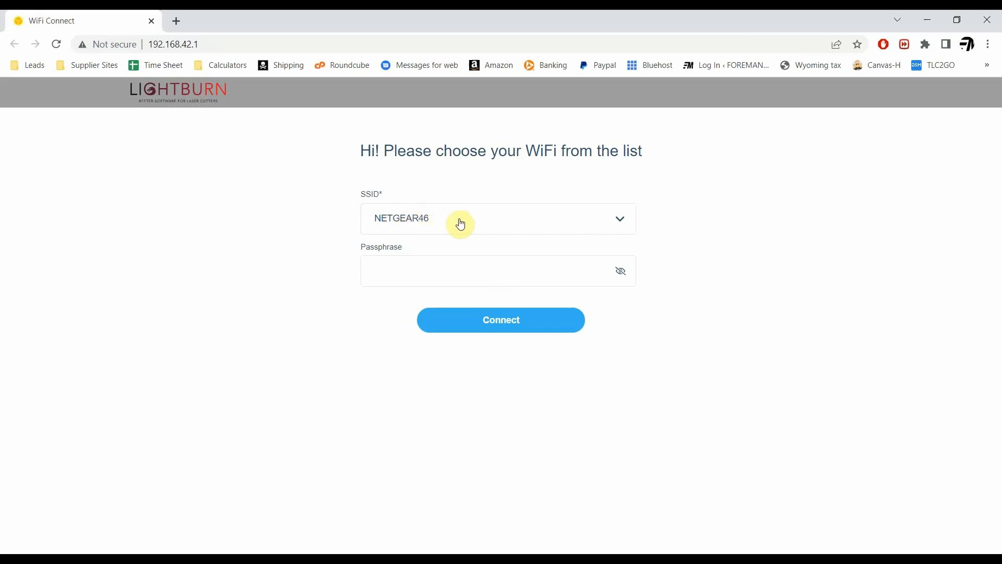
Enter the NETGEAR46 passphrase on the WiFi Connect page and connect the bridge
left_click(471, 271)
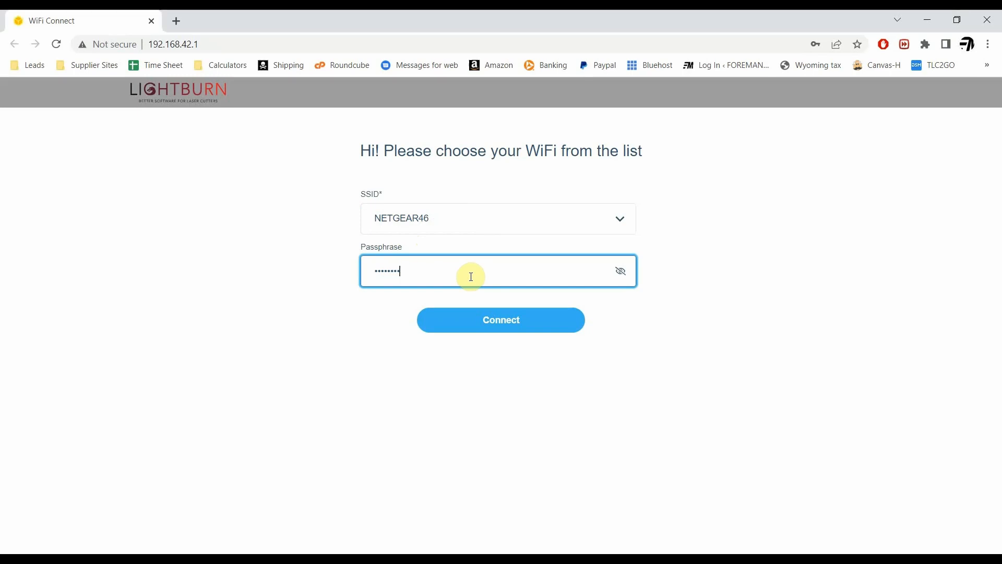
type("x")
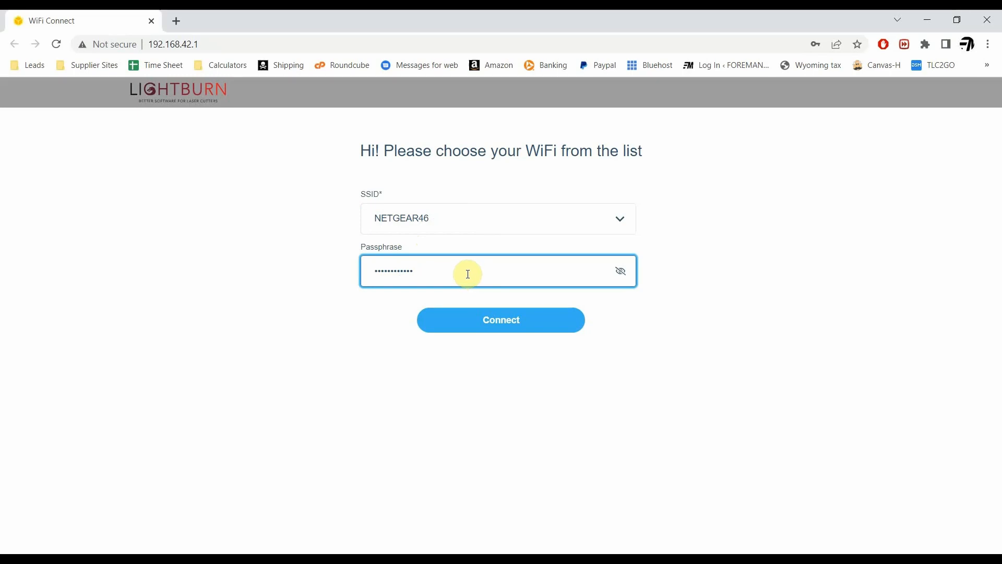
left_click(501, 320)
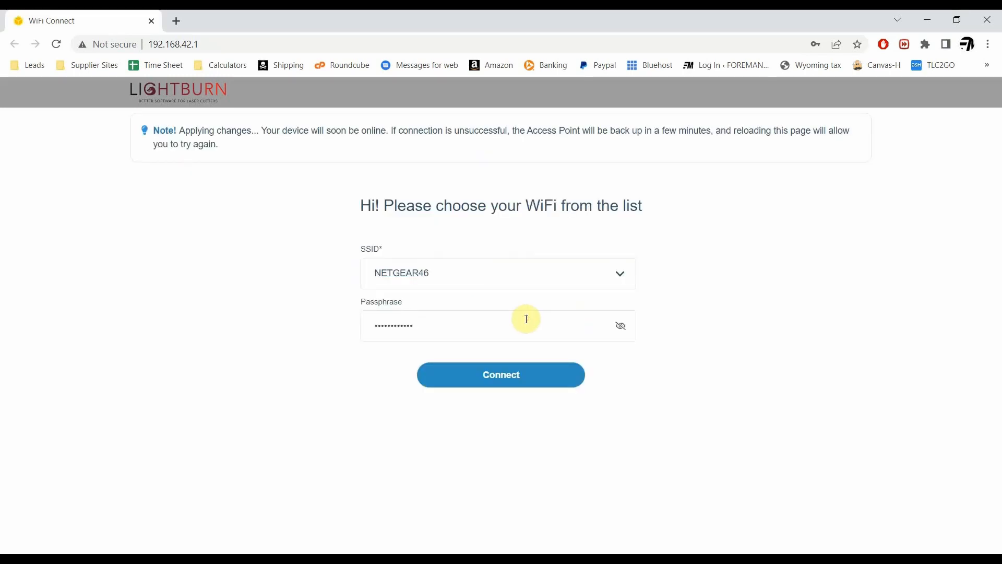
mouse_move(505, 196)
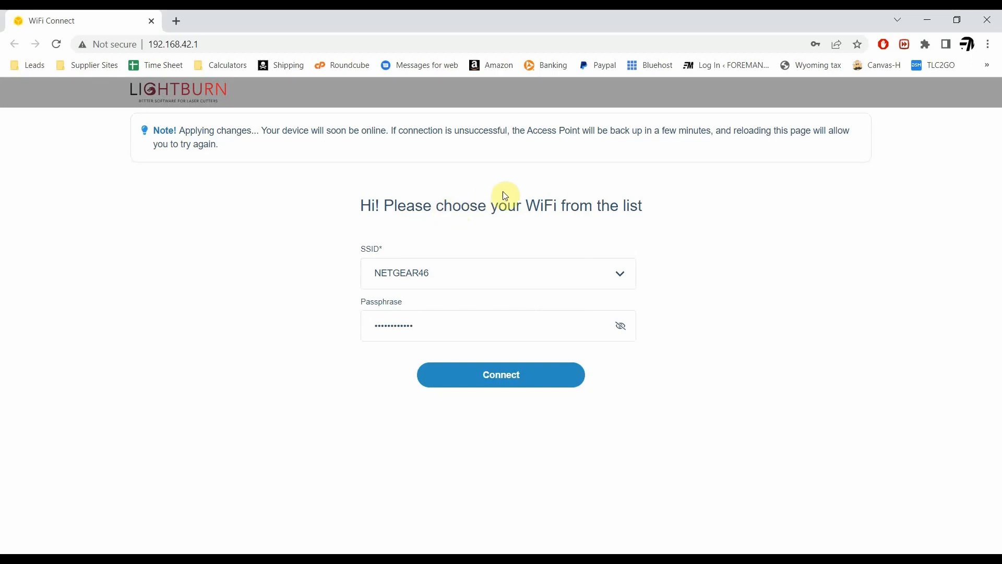
mouse_move(201, 207)
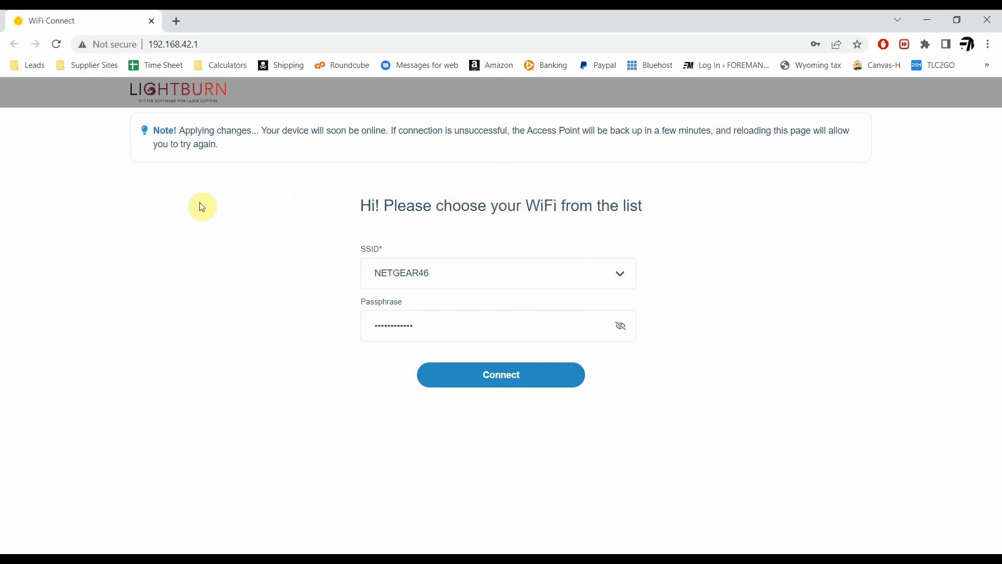
mouse_move(556, 288)
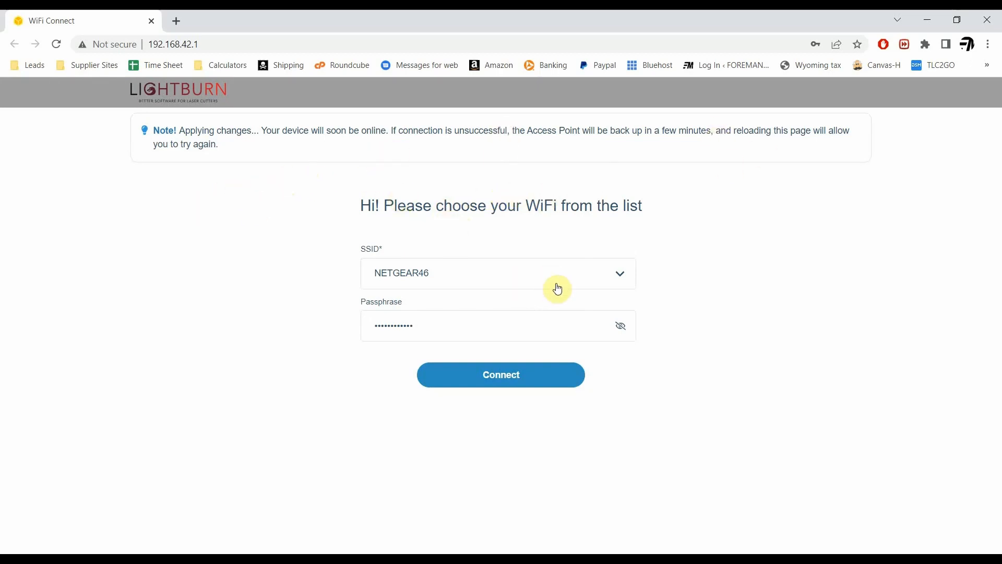
mouse_move(161, 275)
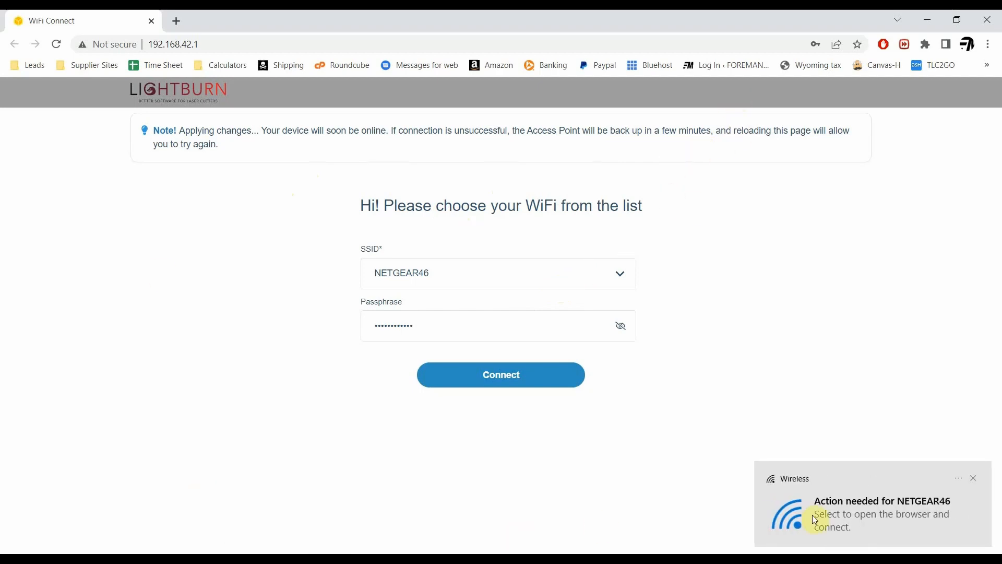
mouse_move(395, 486)
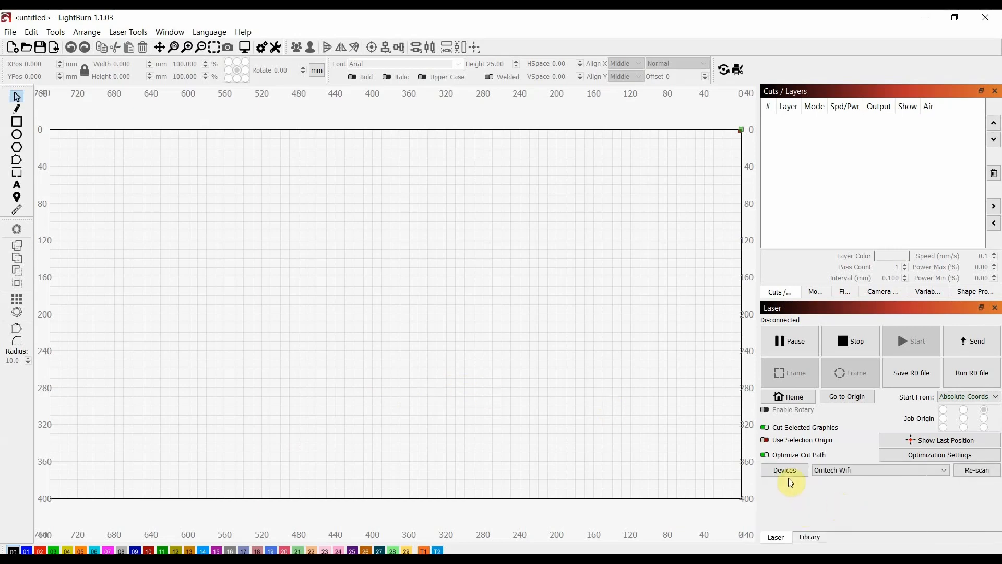
Scan for LightBurn Bridge devices and add the found Ruida KT332N at 192.168.1.24
left_click(783, 470)
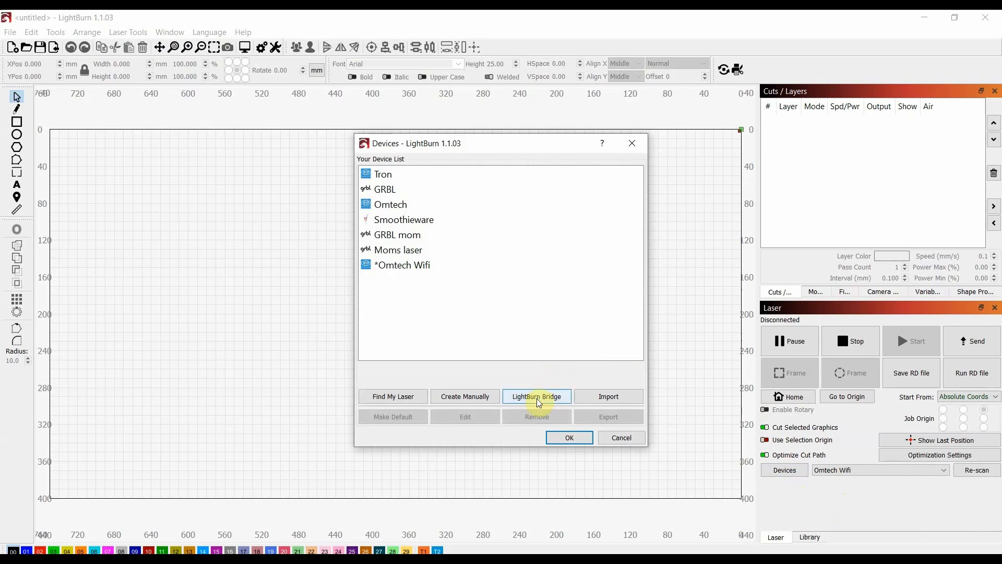
left_click(537, 396)
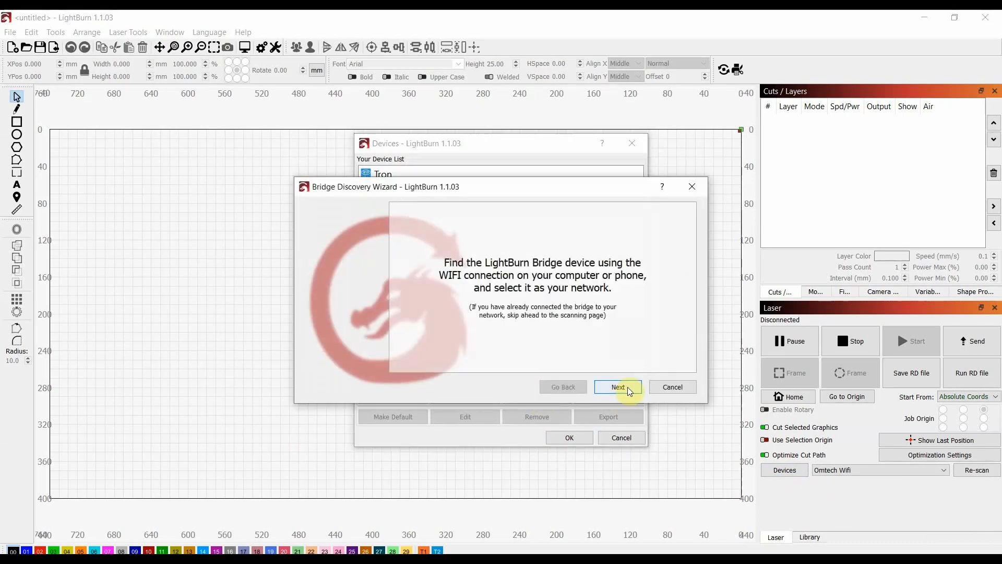
left_click(617, 386)
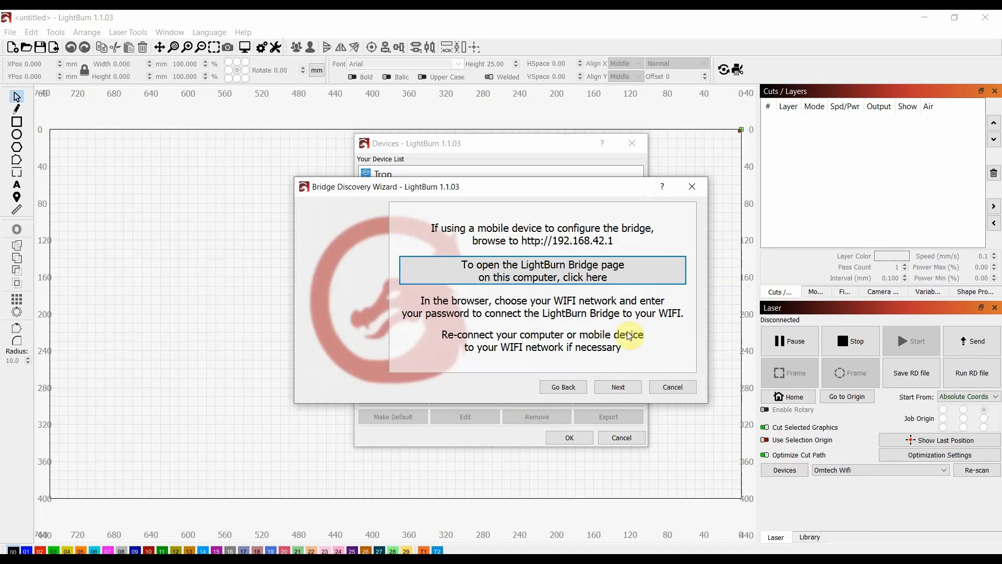
mouse_move(555, 338)
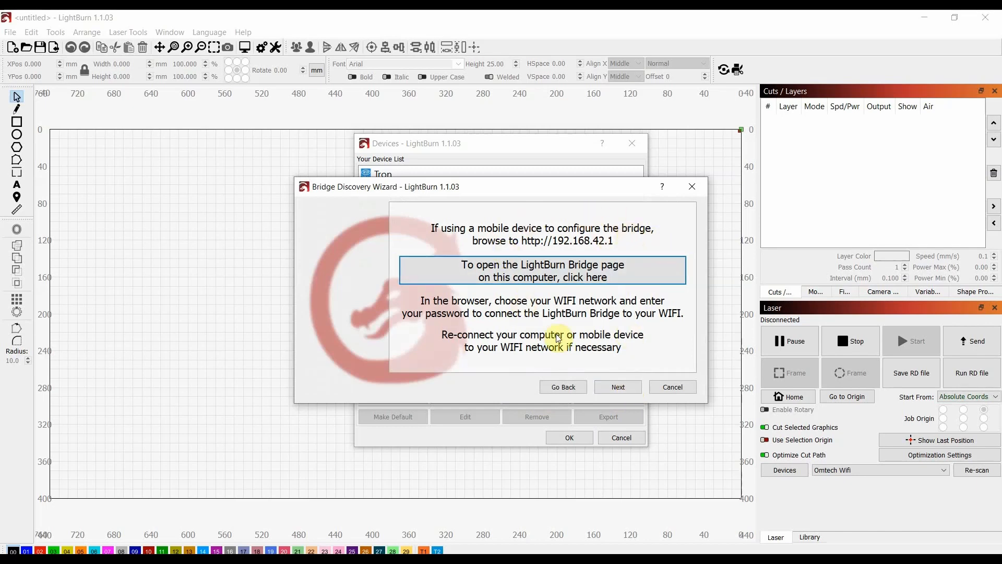
left_click(617, 386)
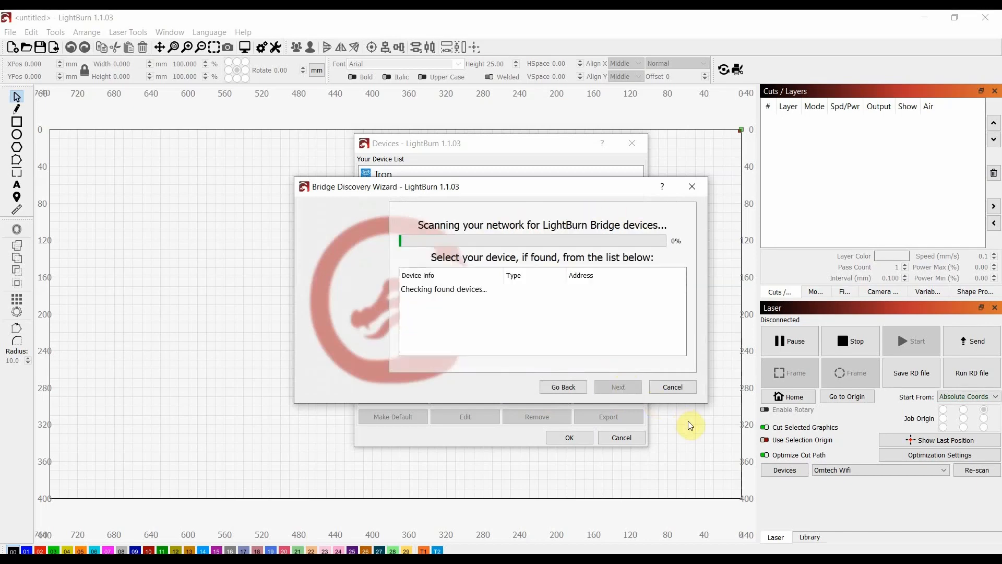
mouse_move(515, 317)
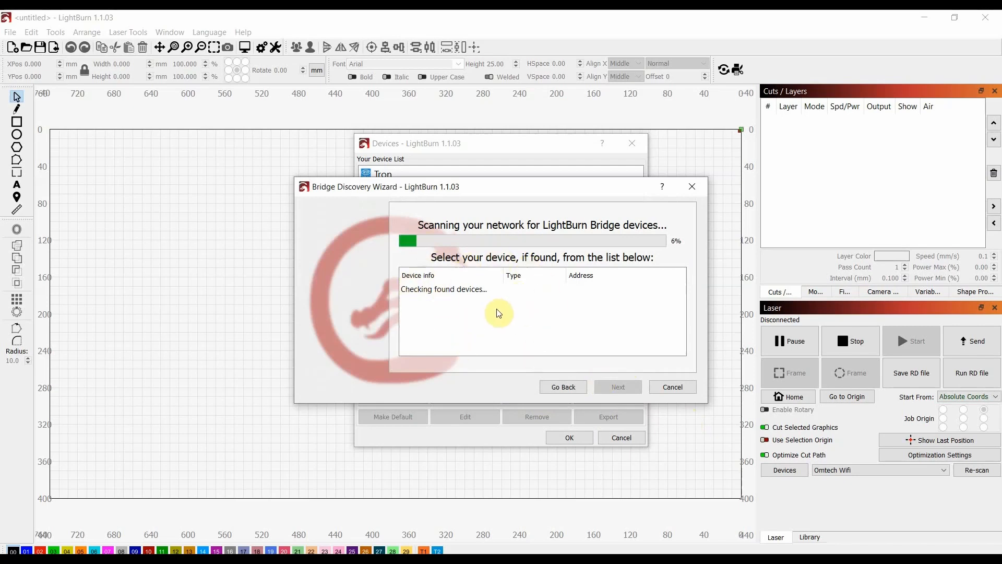
mouse_move(539, 347)
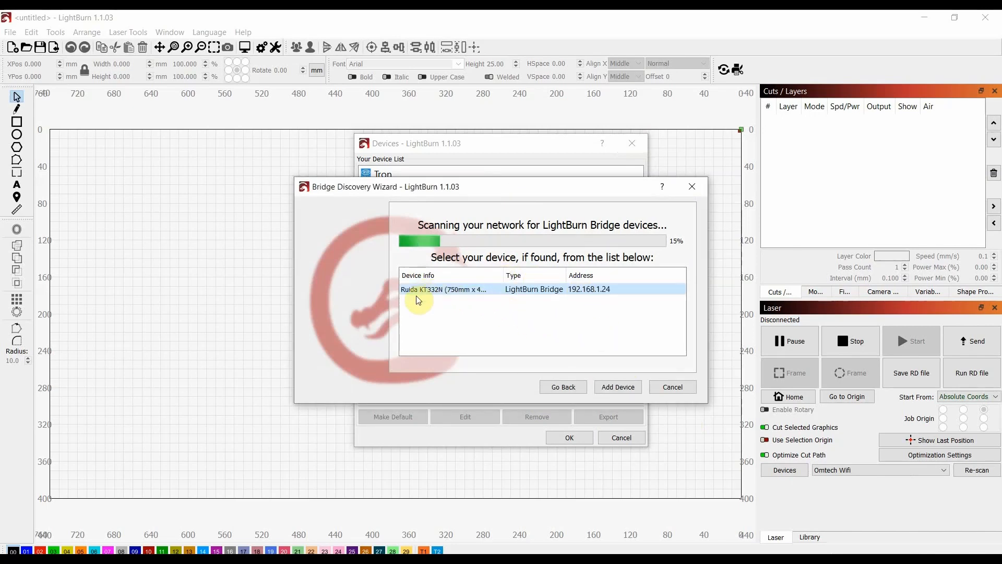
mouse_move(433, 292)
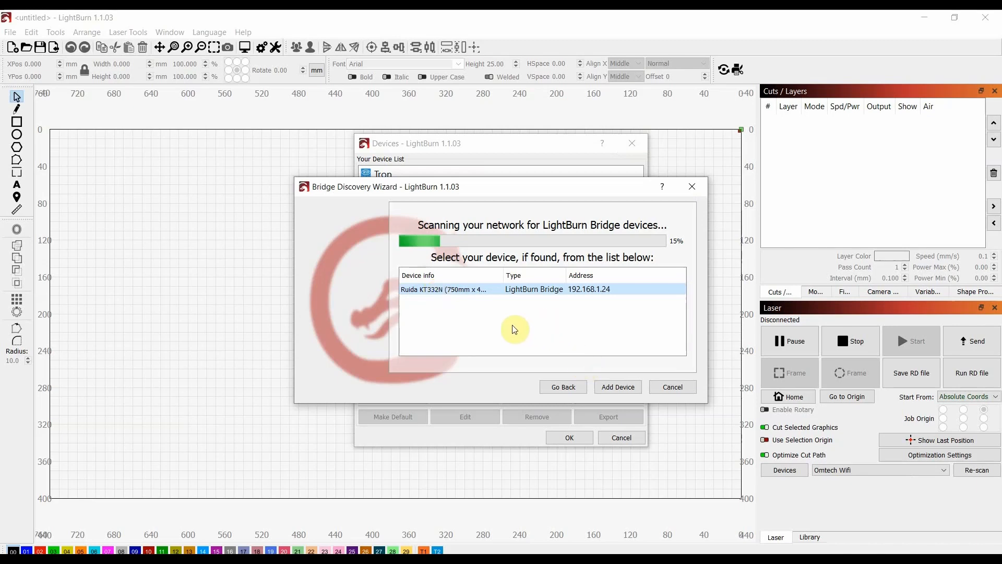
mouse_move(471, 271)
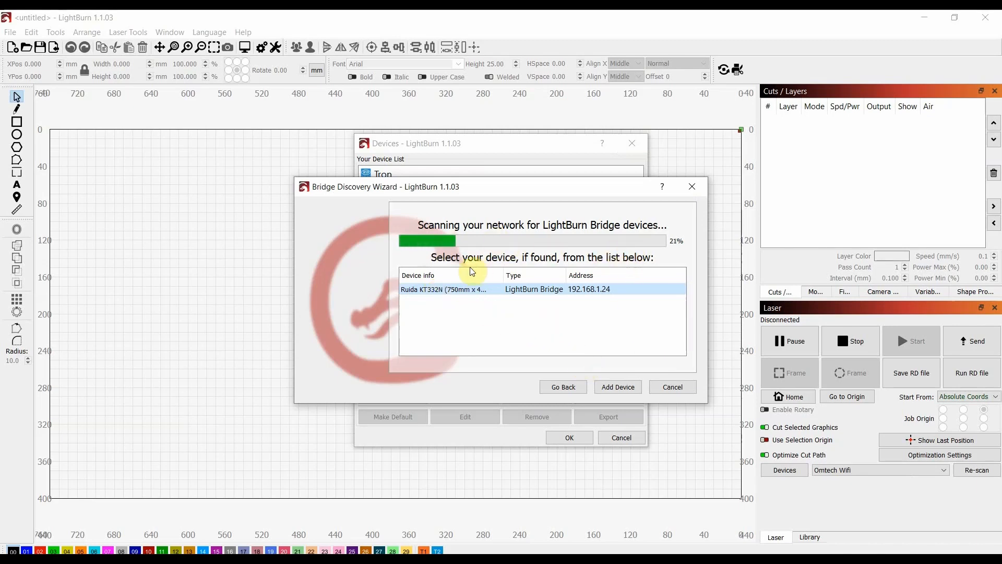
left_click(617, 387)
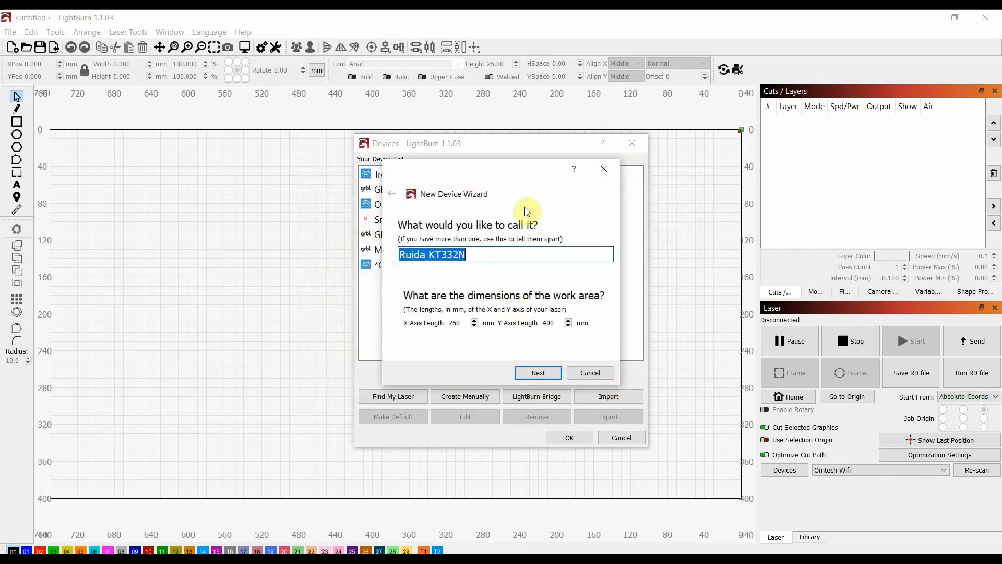
Name the new device 'Ruida' and keep its 750 × 400 mm work area
type("Ruid")
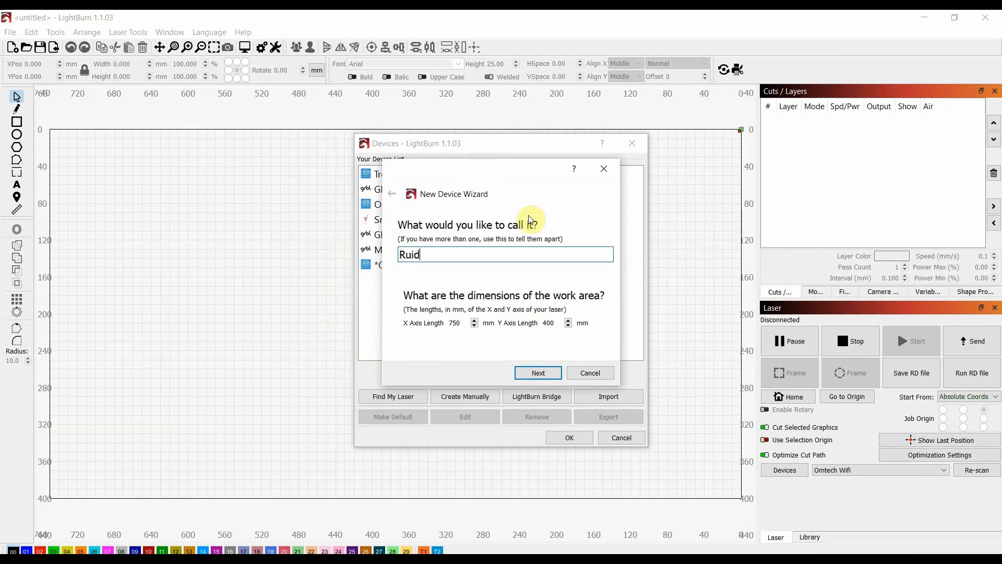
type("aa")
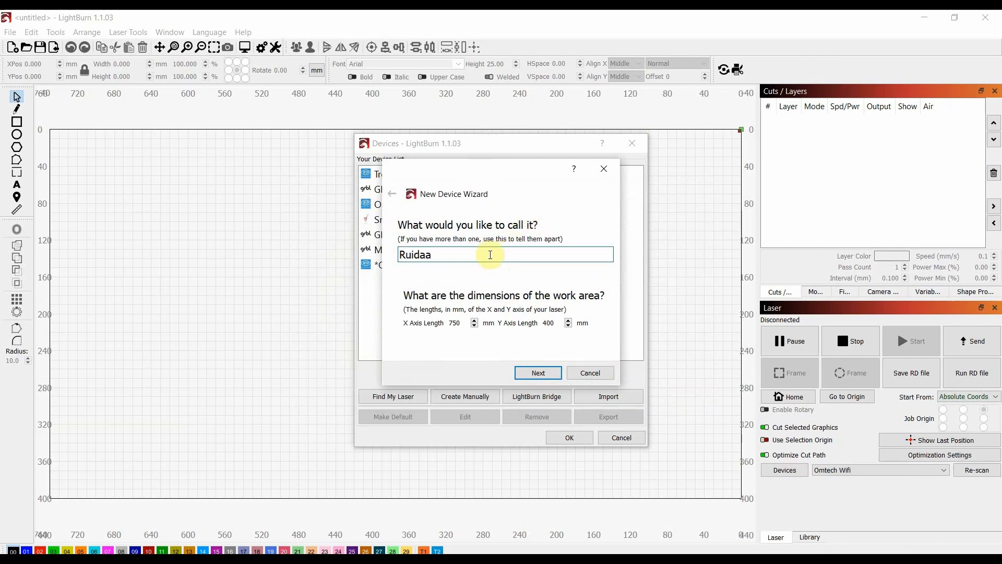
key("Backspace")
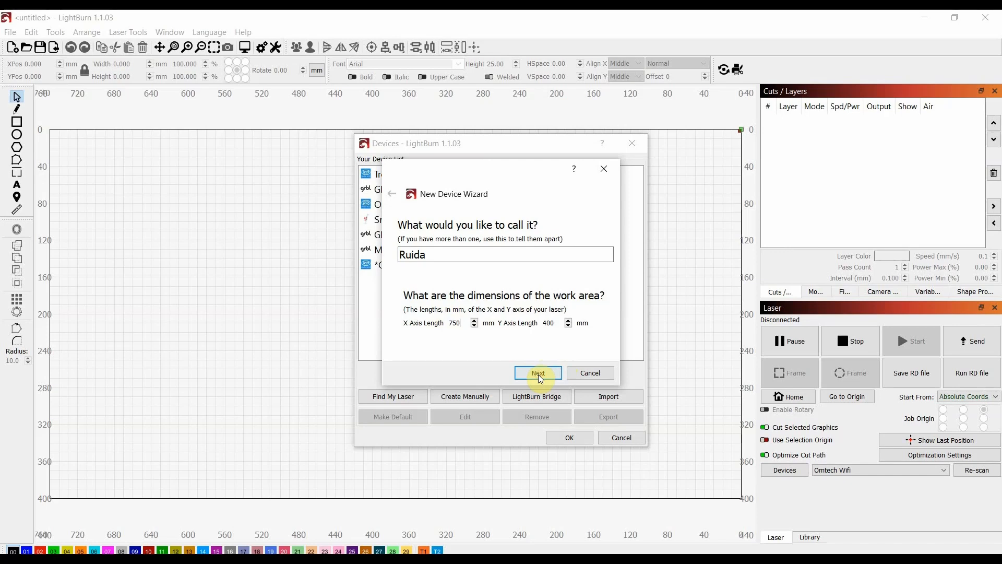
mouse_move(553, 284)
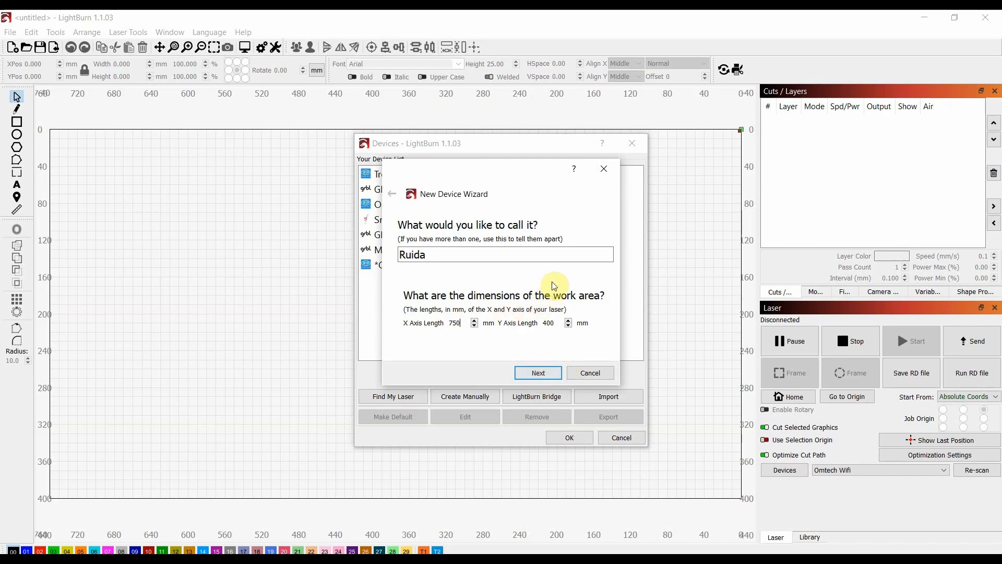
left_click(538, 373)
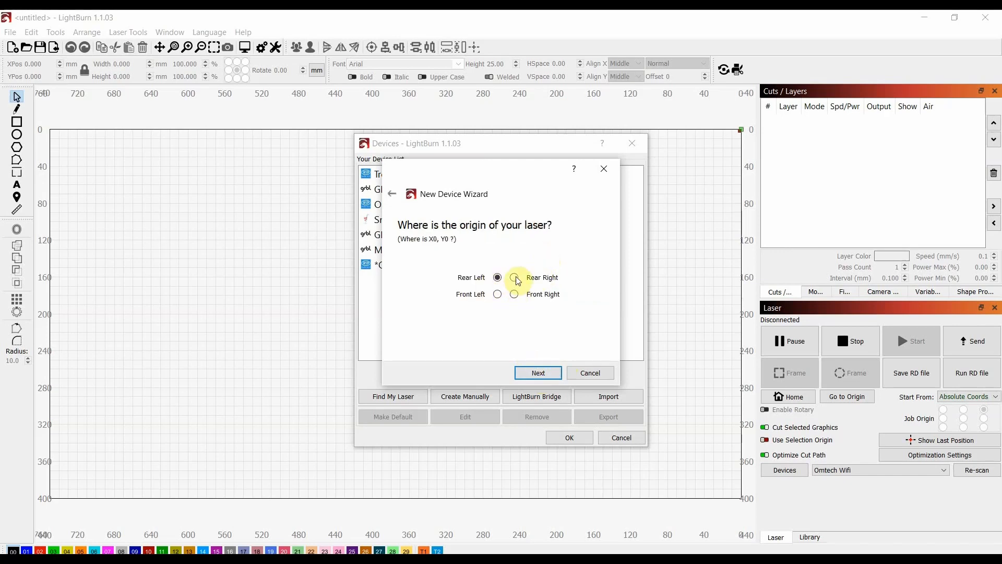
Set the laser origin to rear right and finish adding the Ruida device
left_click(515, 277)
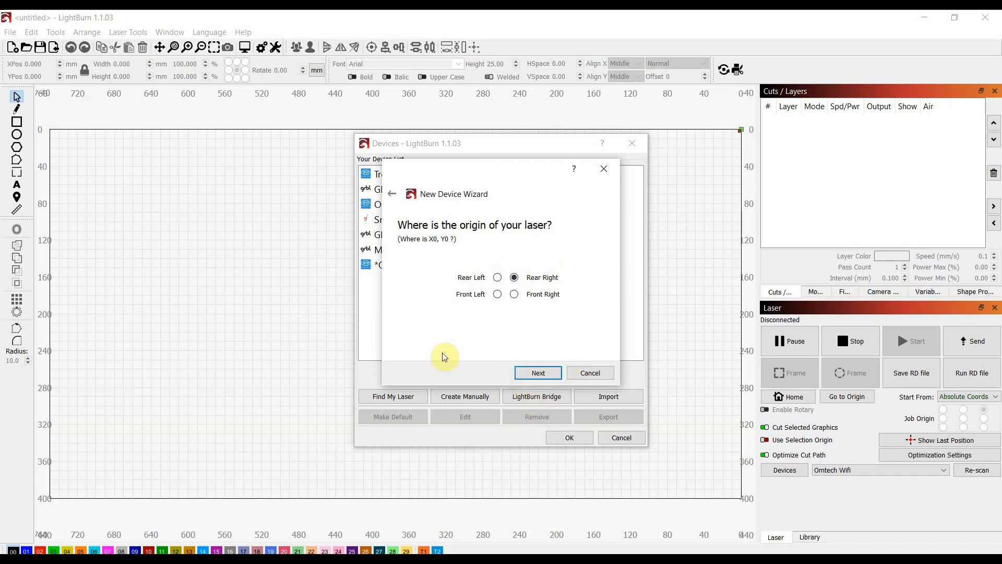
left_click(538, 373)
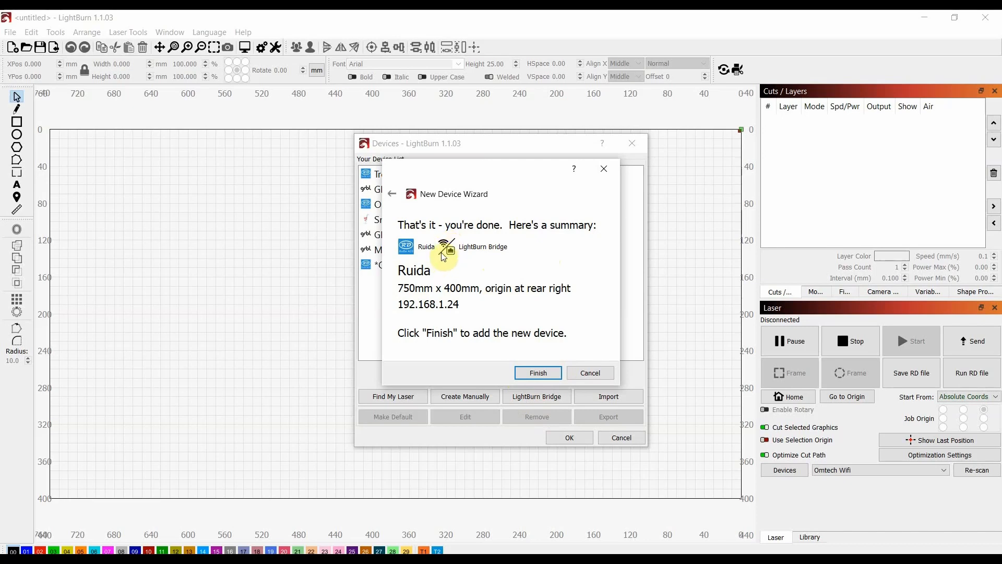
left_click(536, 372)
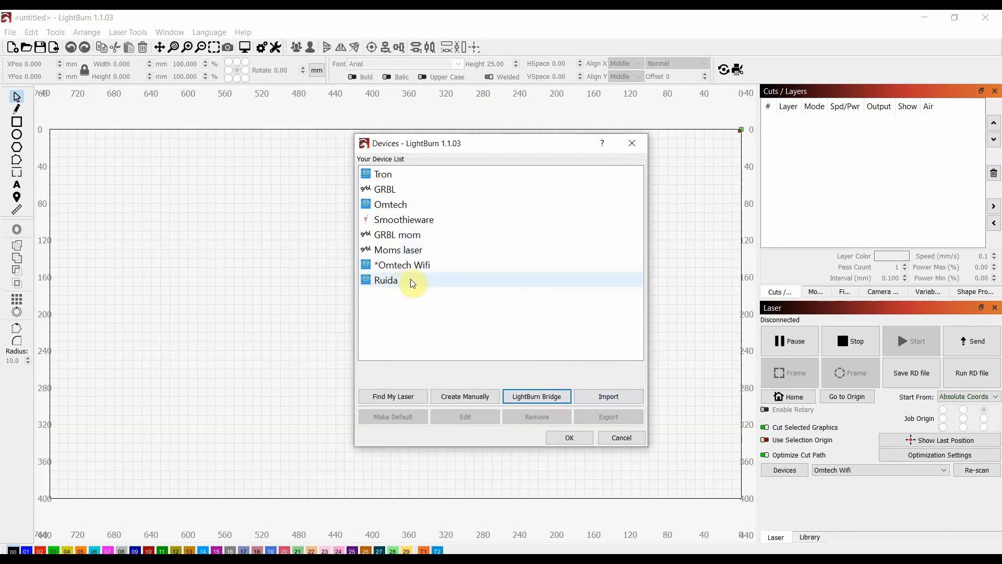
Select Ruida in the Devices dialog as the active laser so its status reads Ready
left_click(386, 279)
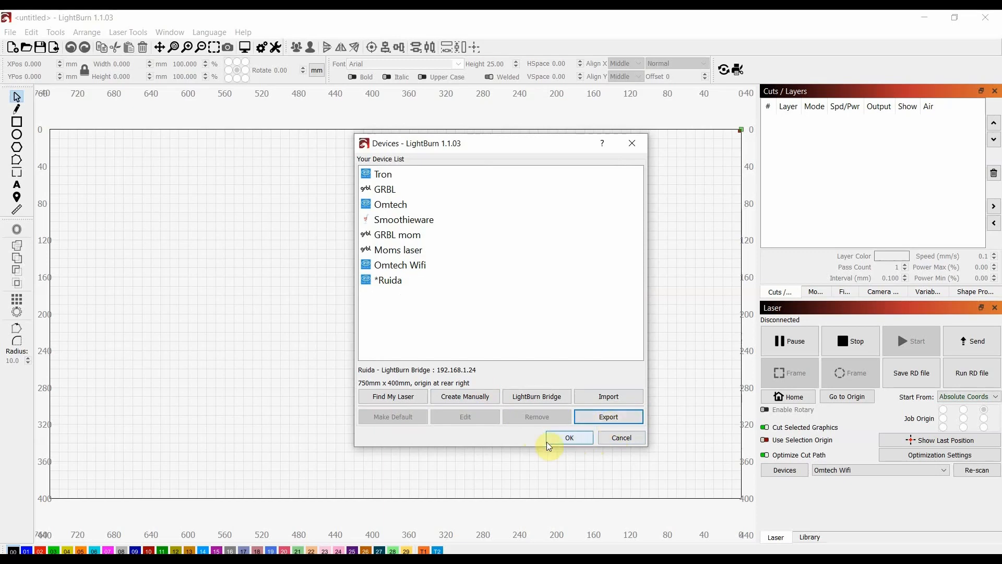
left_click(568, 438)
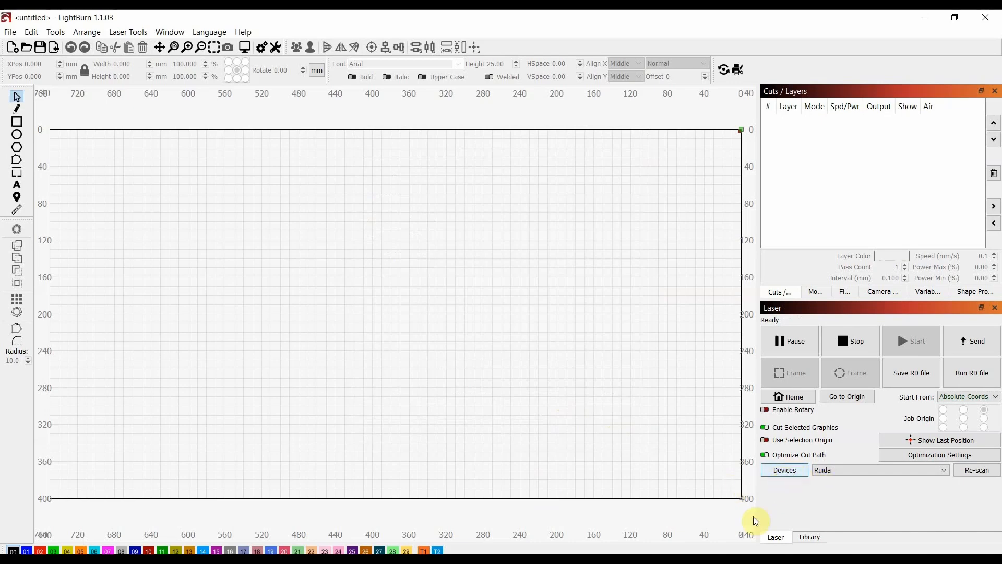
mouse_move(536, 405)
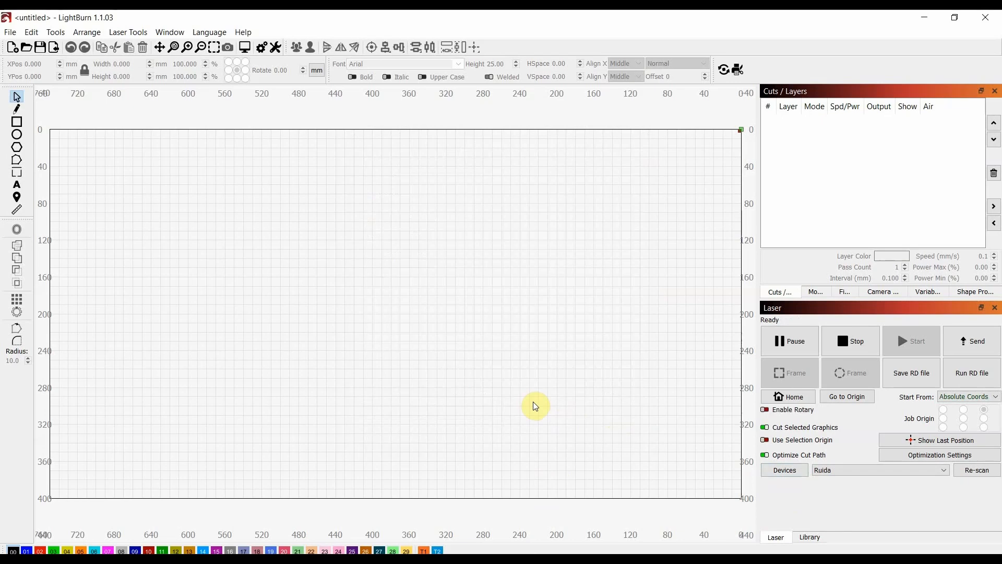